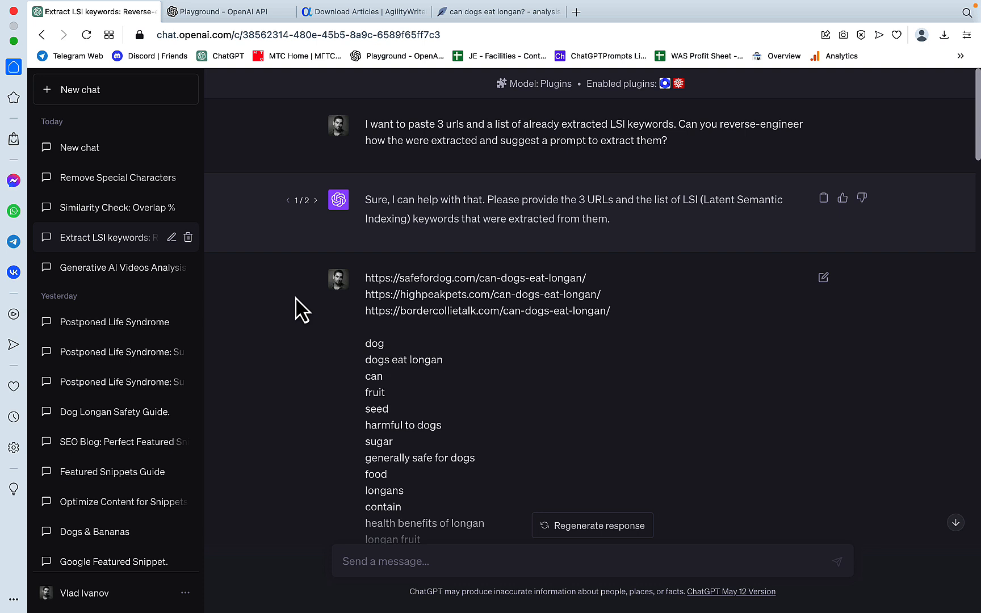
mouse_move(495, 32)
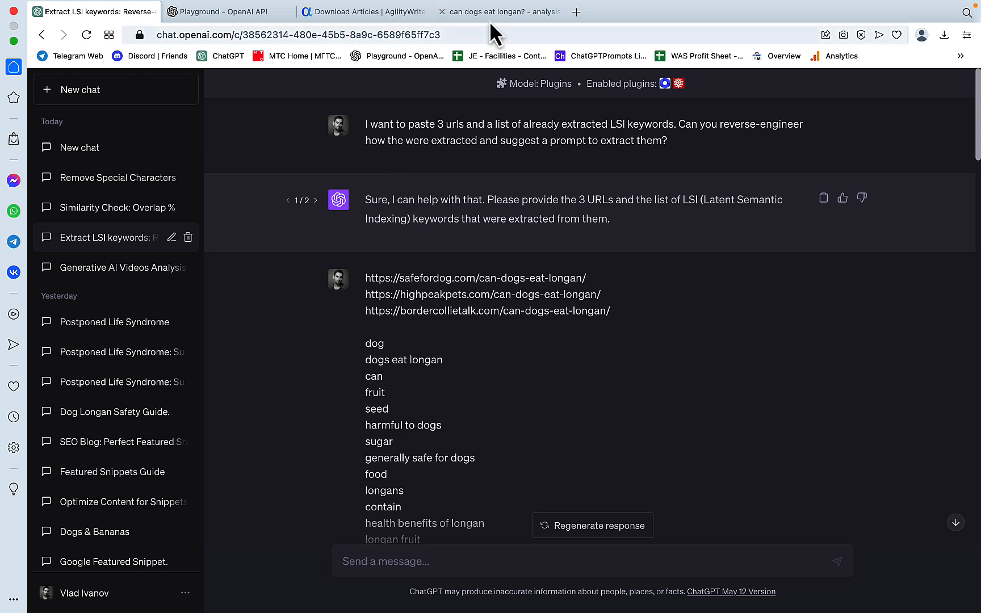
Check the longan article's meta fields, then review TOP Analysis competitors such as bordercollietalk.com.
click(498, 12)
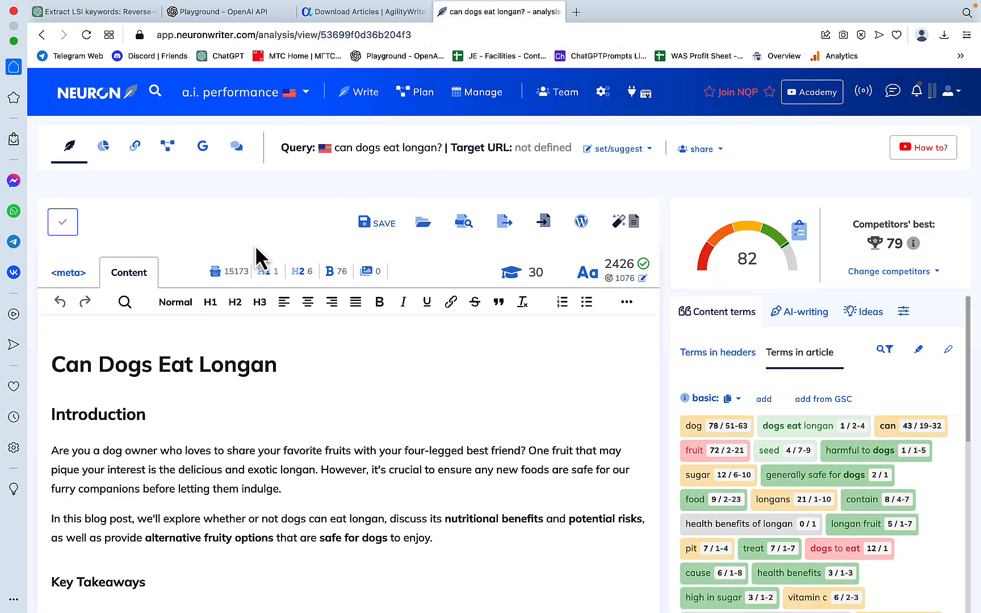
mouse_move(204, 335)
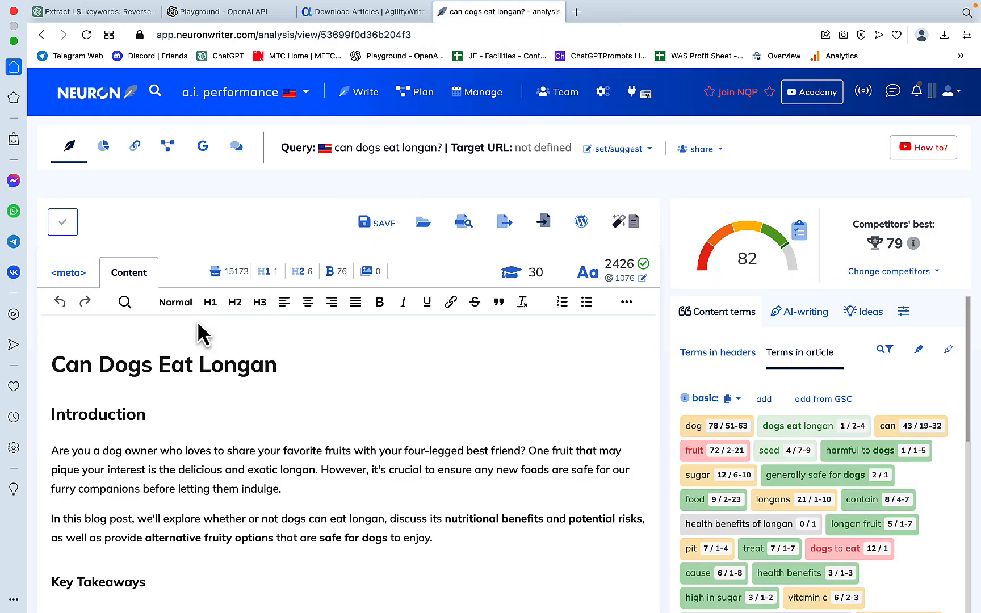
click(68, 272)
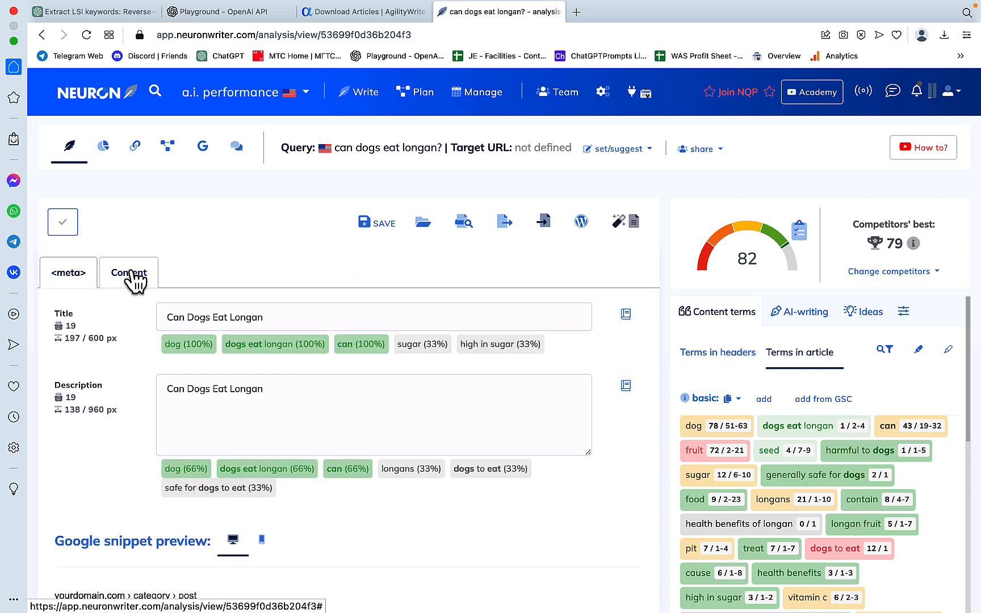
click(103, 146)
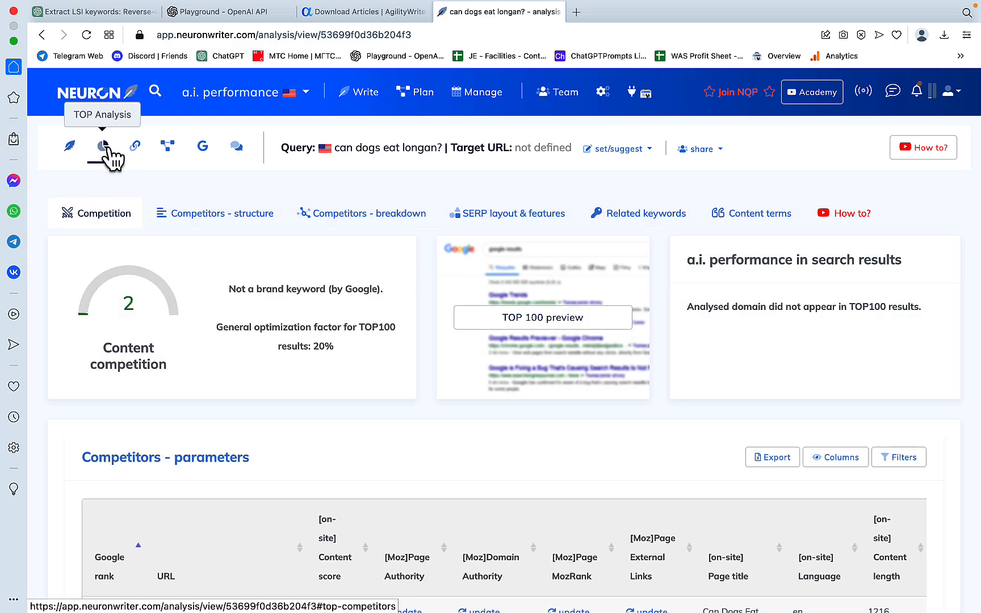
scroll(down, 3)
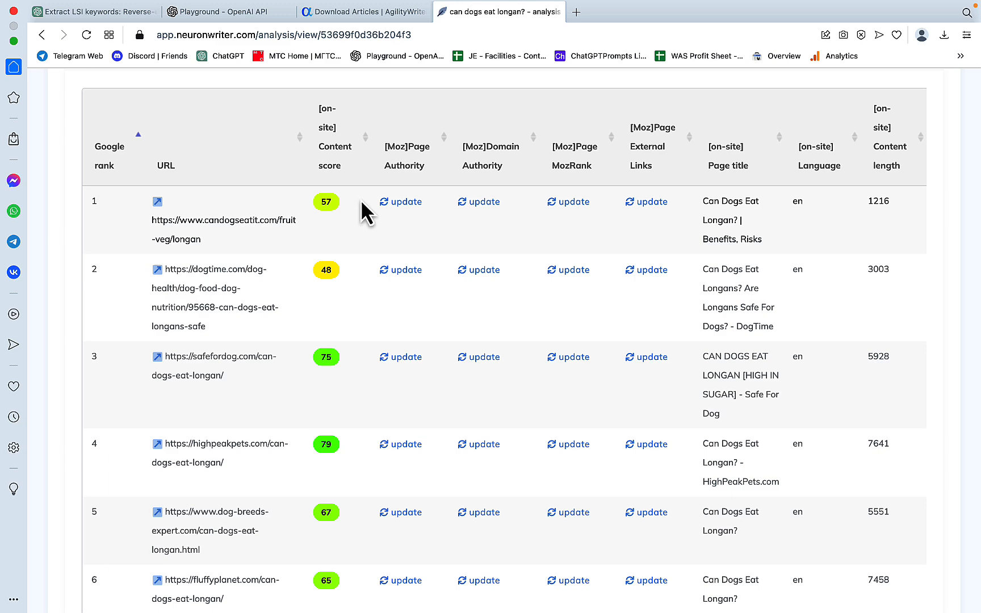
mouse_move(392, 319)
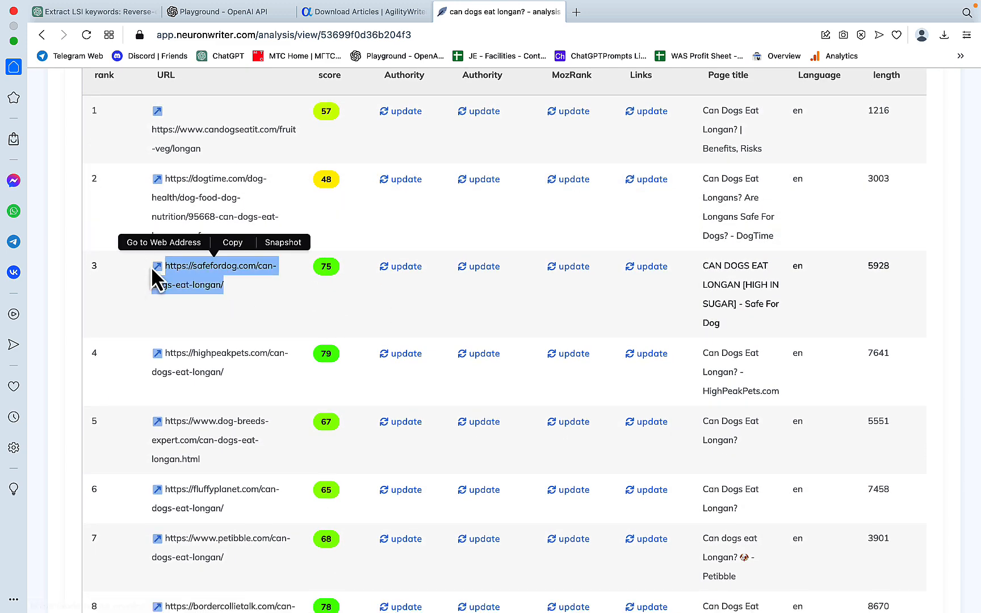
scroll(down, 3)
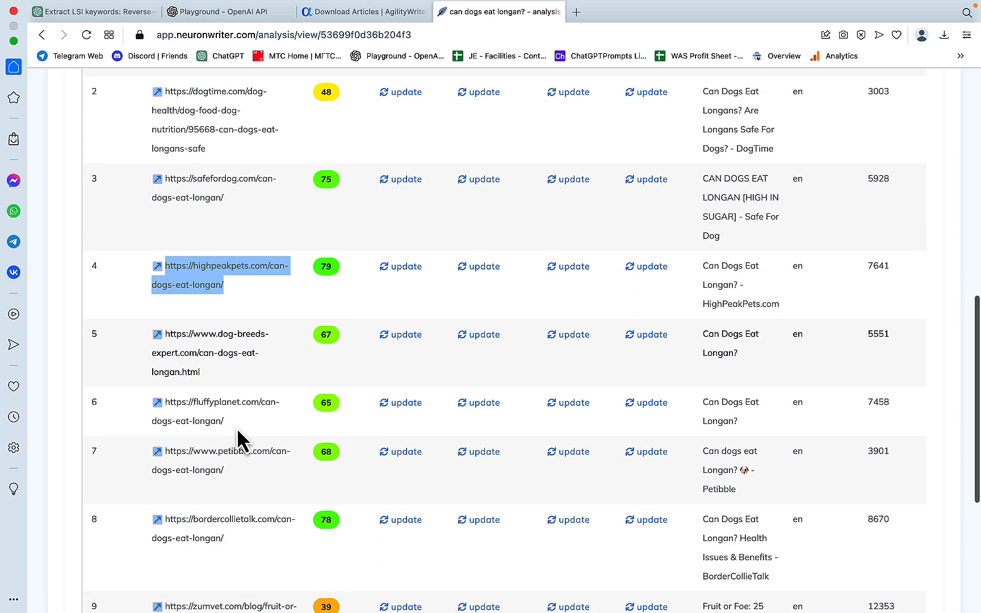
double_click(223, 520)
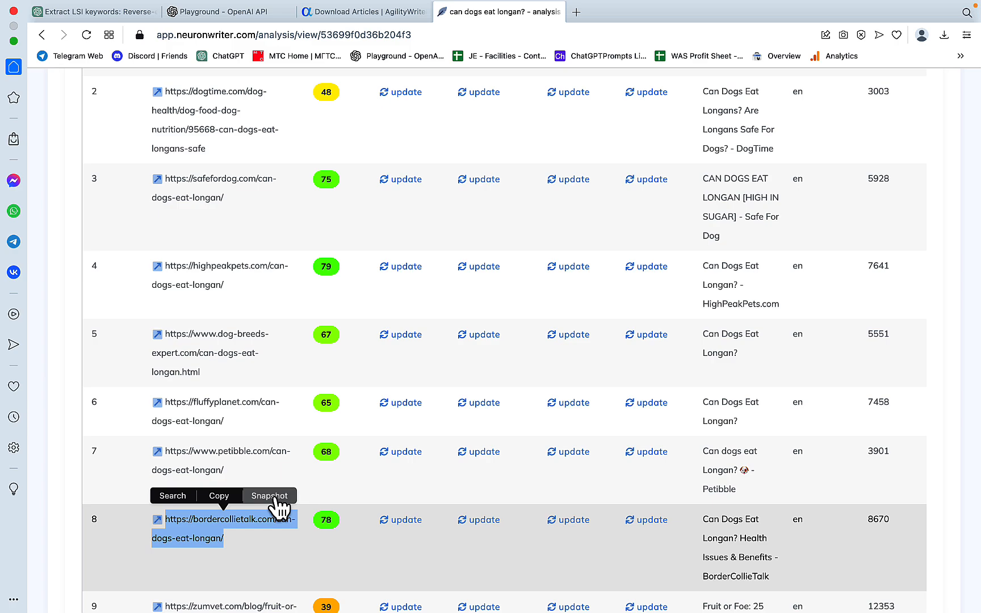
scroll(up, 3)
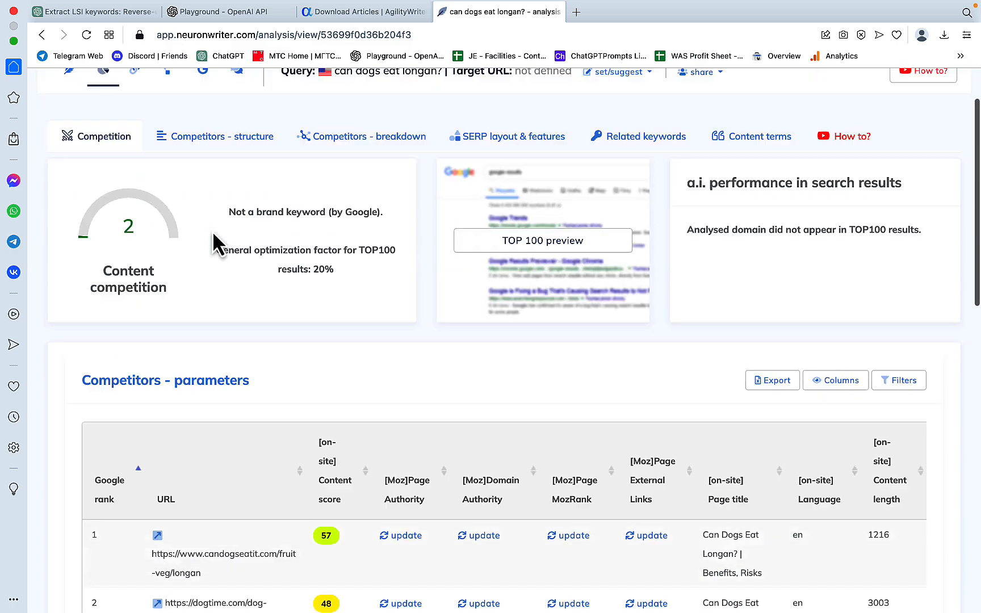
Reopen the Can Dogs Eat Longan content editor and scroll its Terms in article list.
click(69, 148)
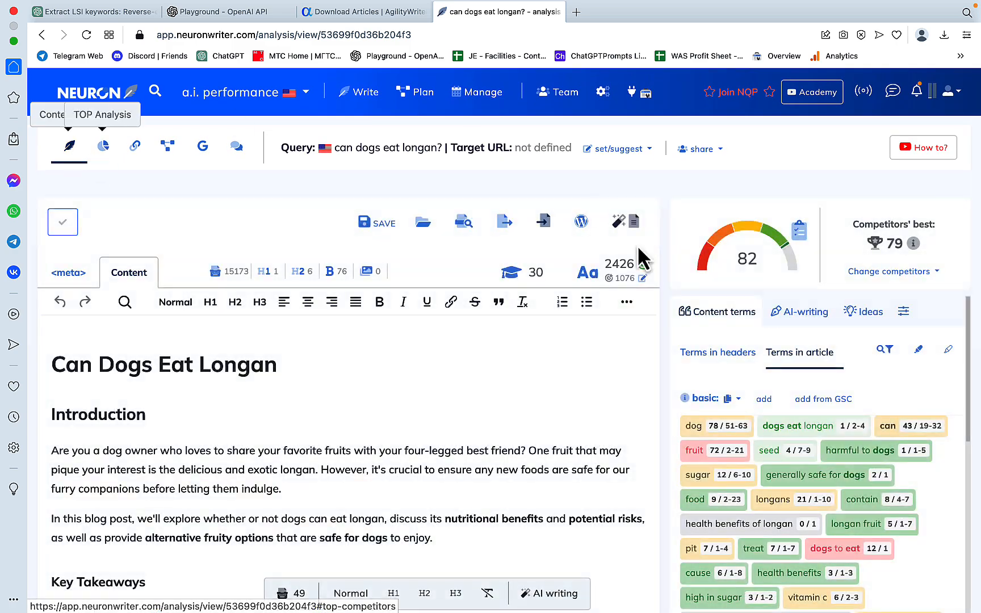
scroll(down, 3)
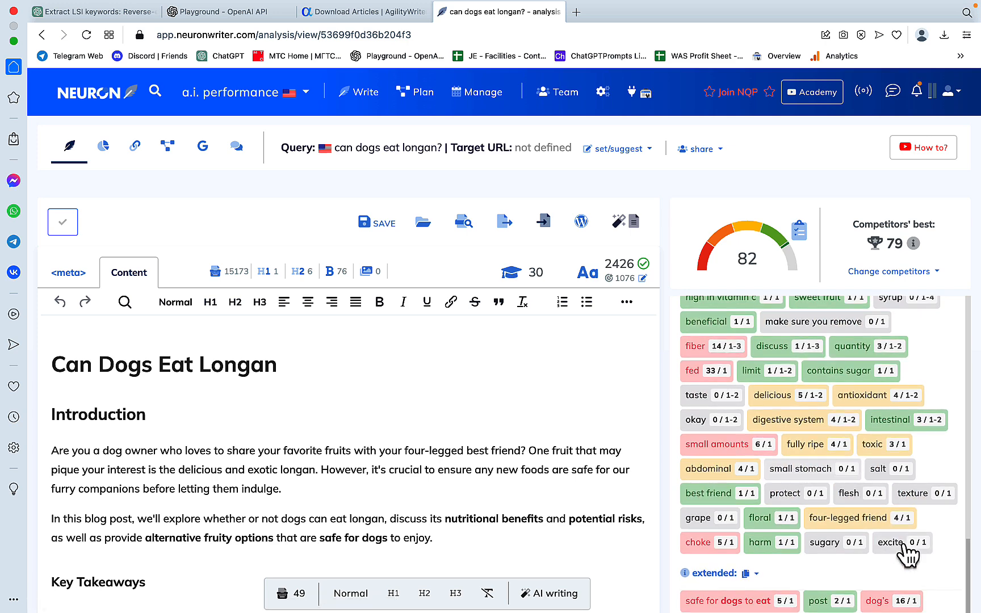
scroll(down, 3)
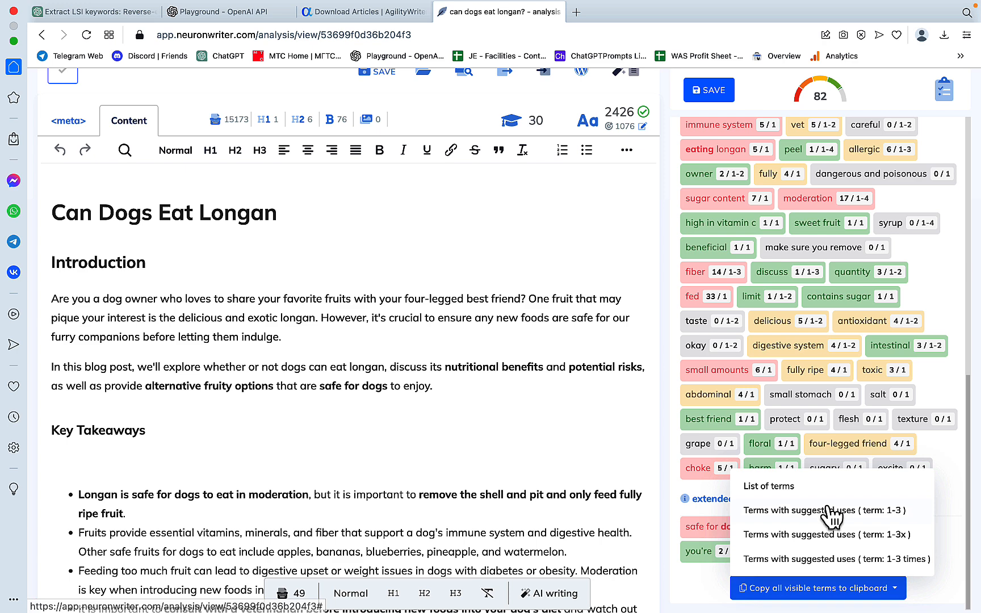
mouse_move(787, 497)
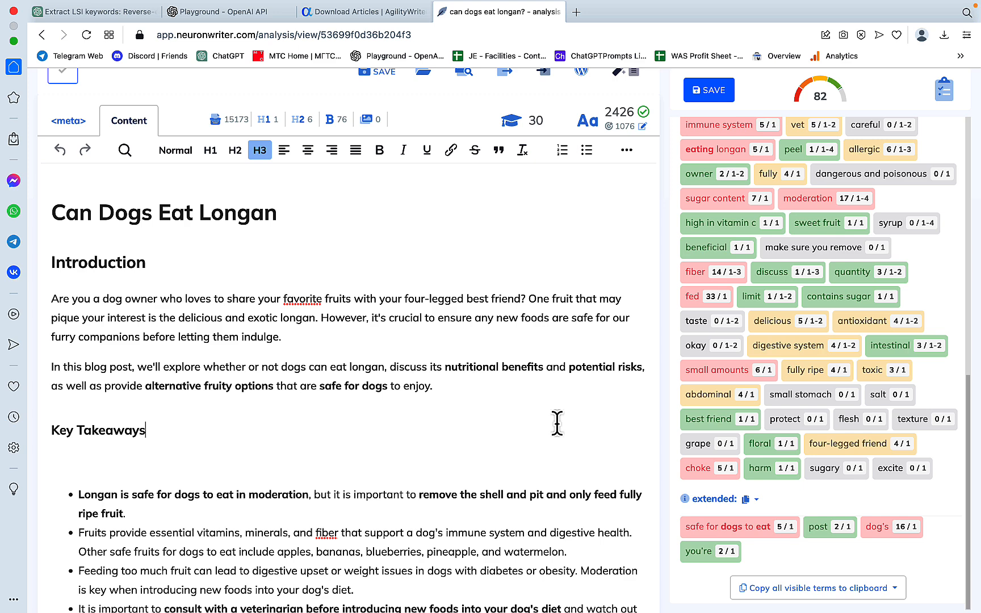
mouse_move(444, 335)
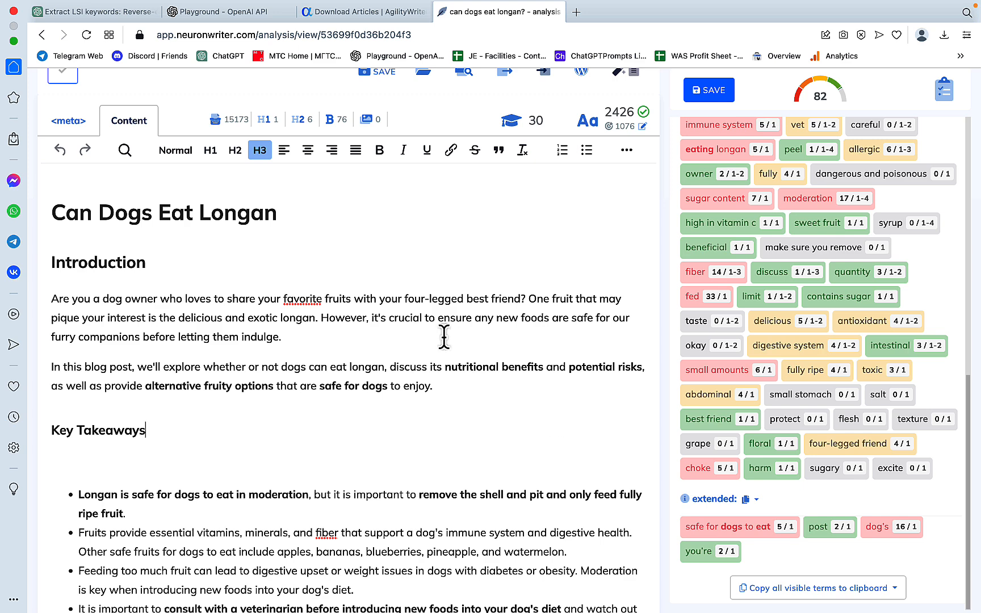
mouse_move(128, 69)
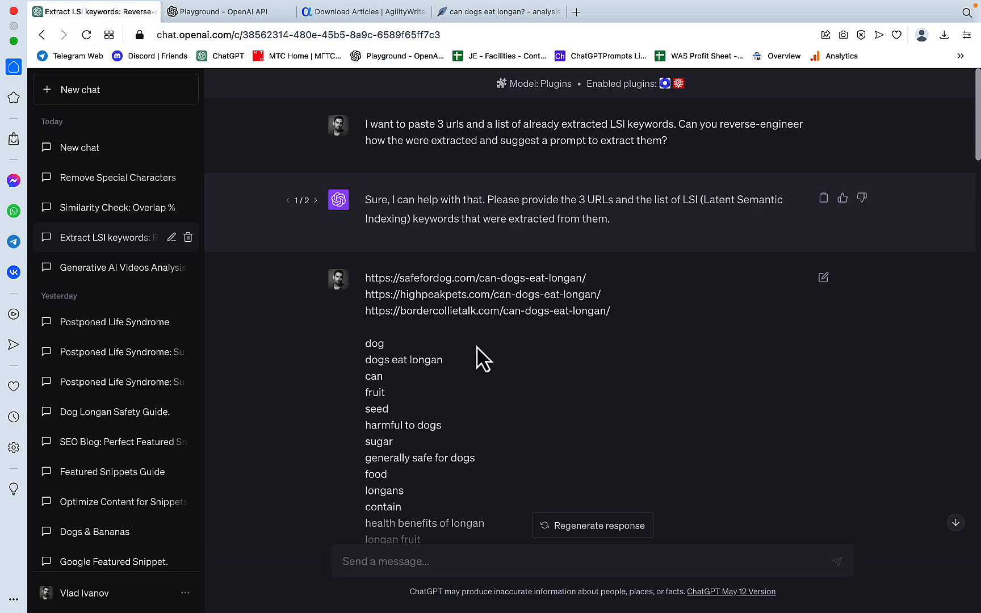
mouse_move(432, 128)
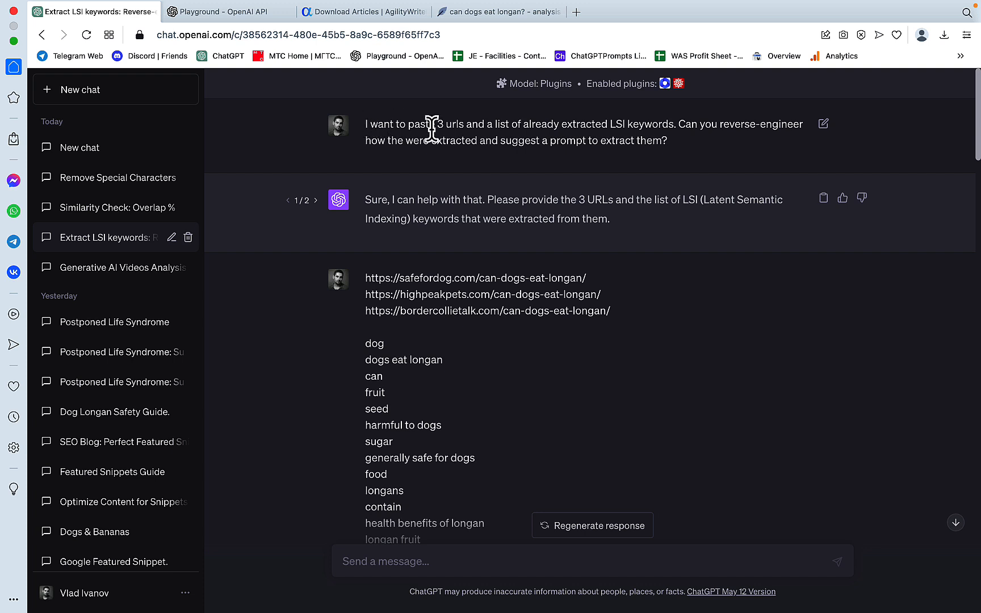
mouse_move(537, 168)
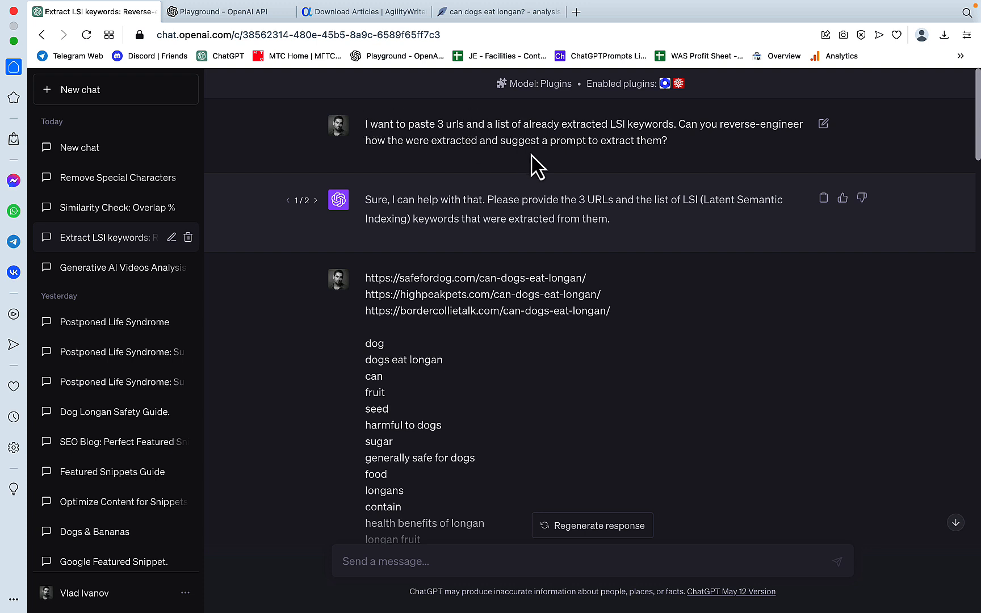
mouse_move(676, 143)
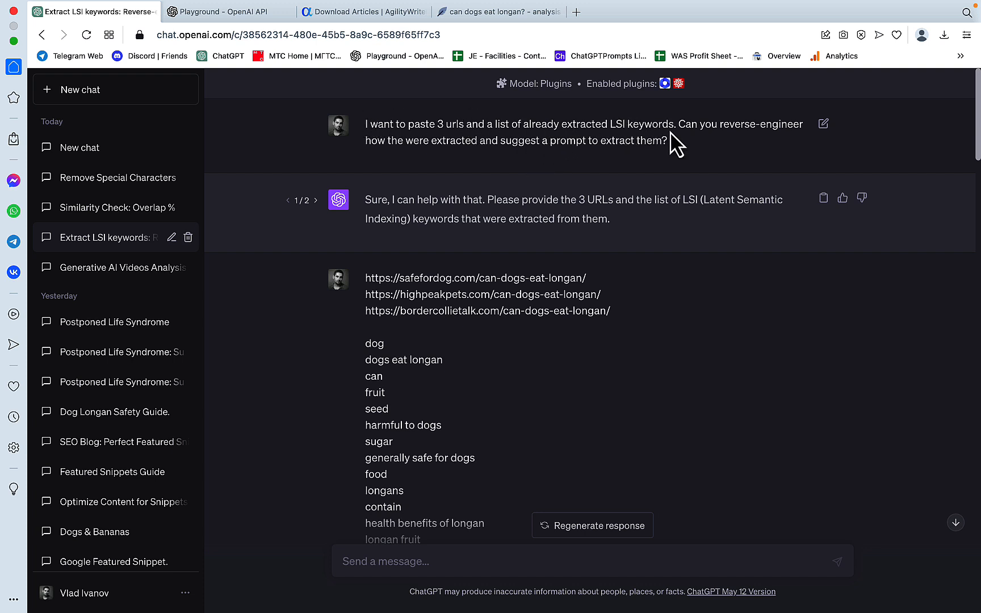
mouse_move(676, 131)
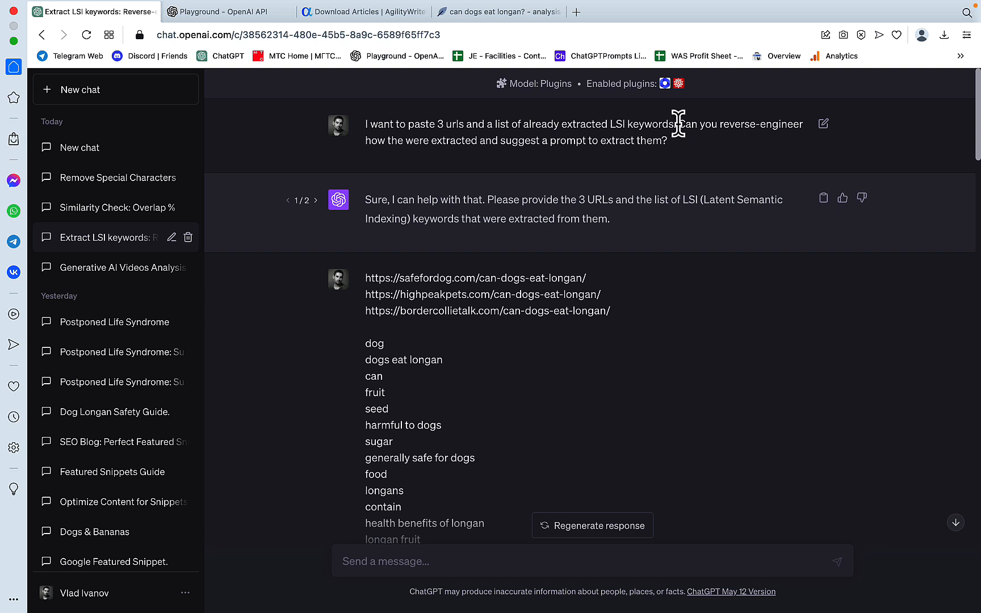
mouse_move(682, 168)
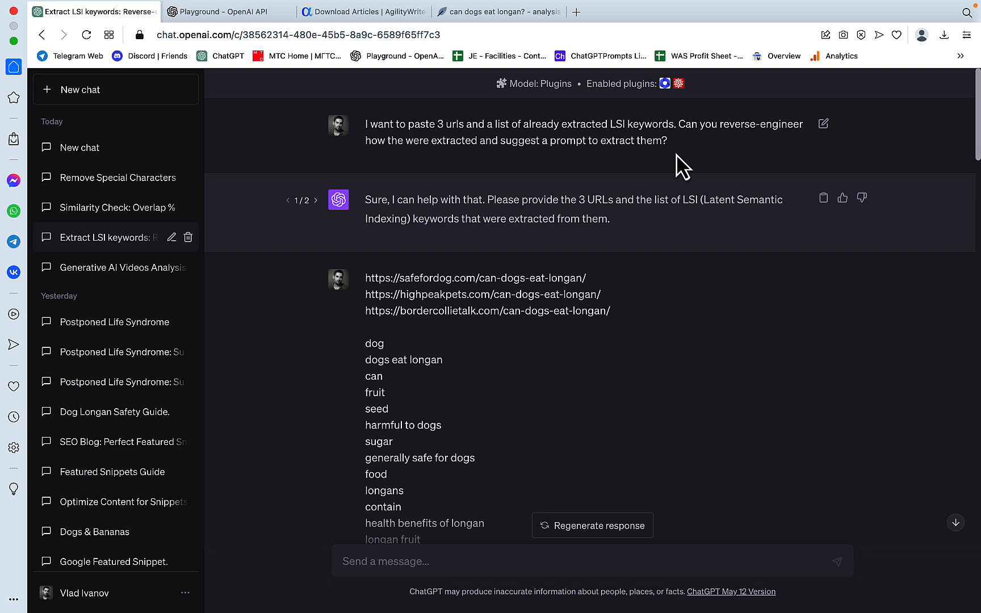
mouse_move(621, 203)
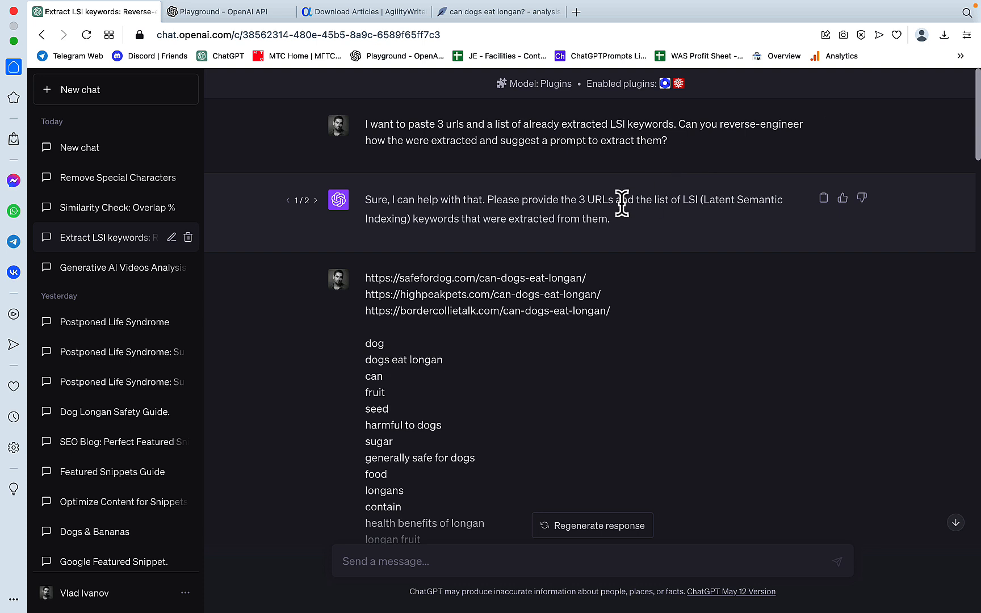
mouse_move(495, 222)
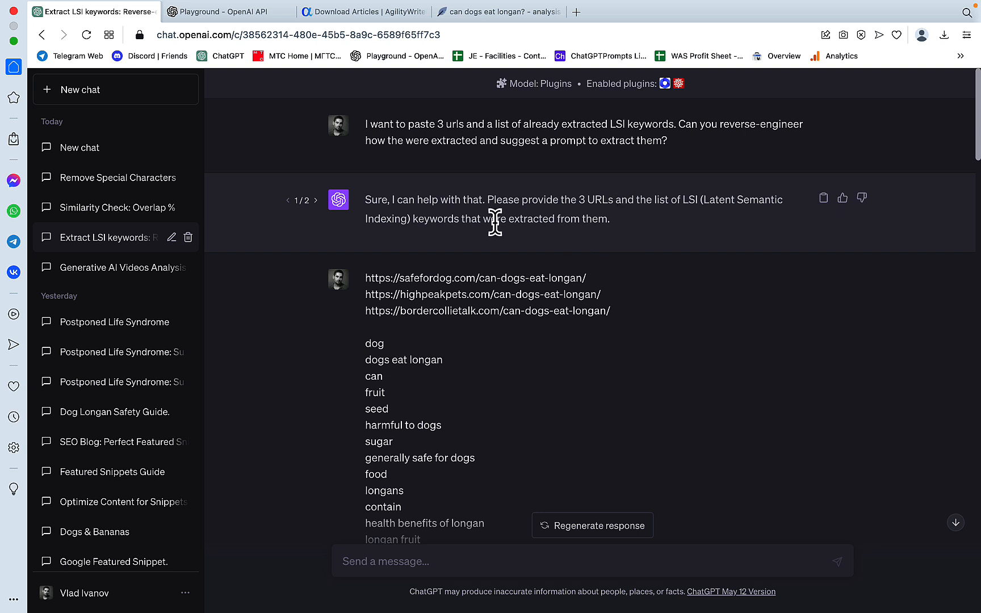
mouse_move(544, 218)
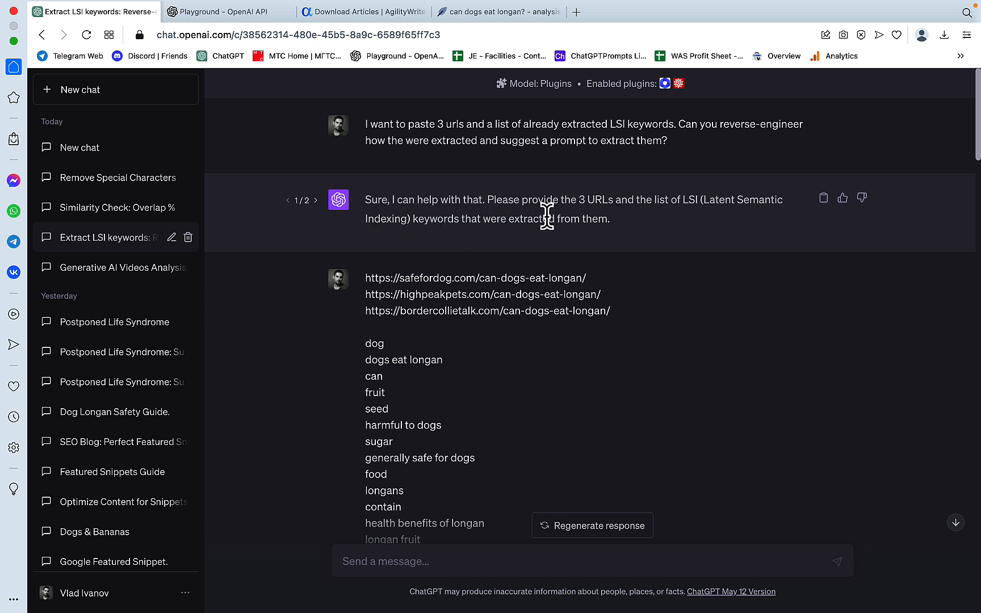
mouse_move(662, 231)
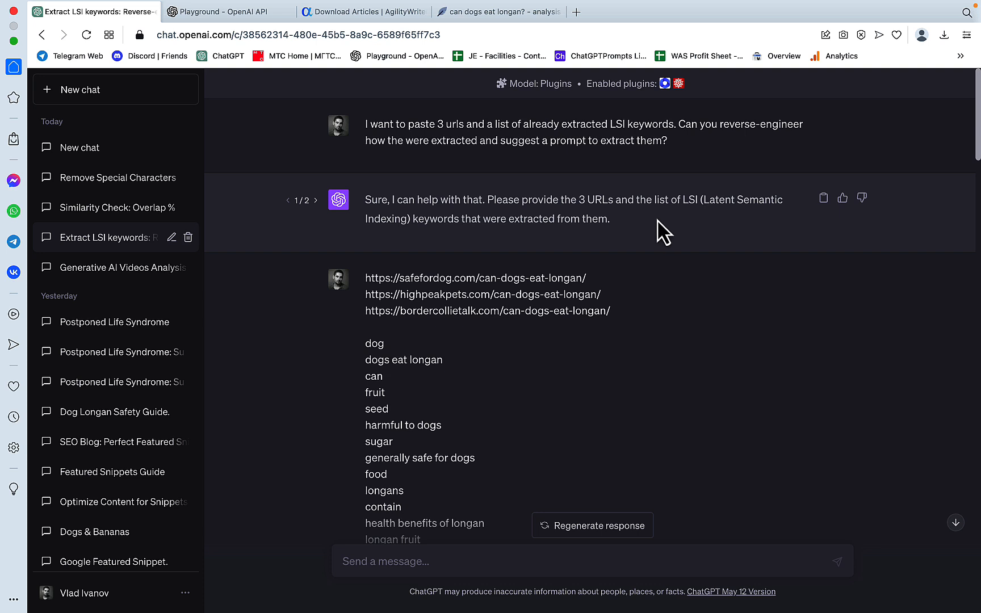
mouse_move(704, 225)
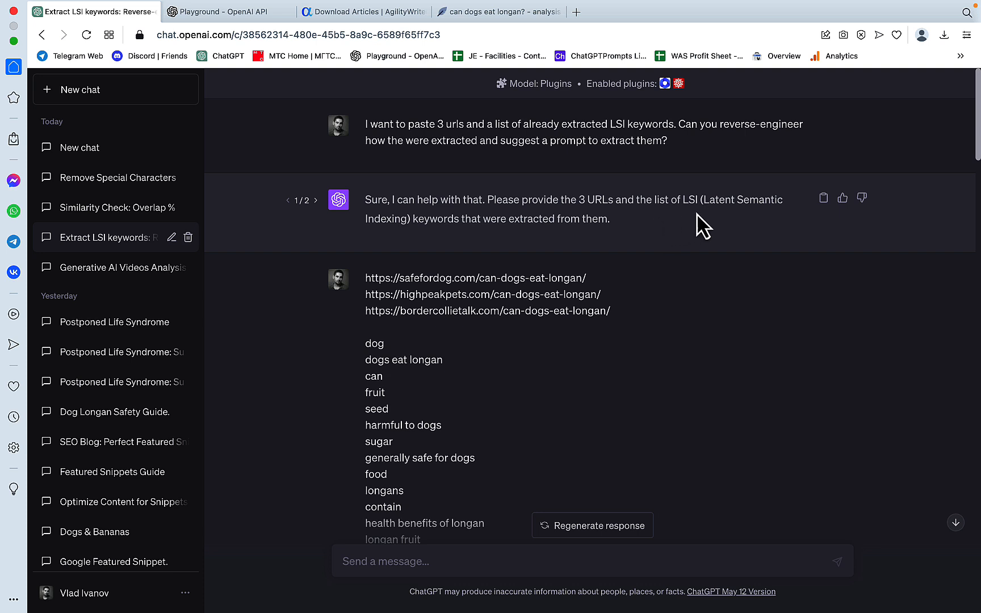
Scroll the ChatGPT LSI chat to review the request and three pasted competitor URLs.
scroll(down, 3)
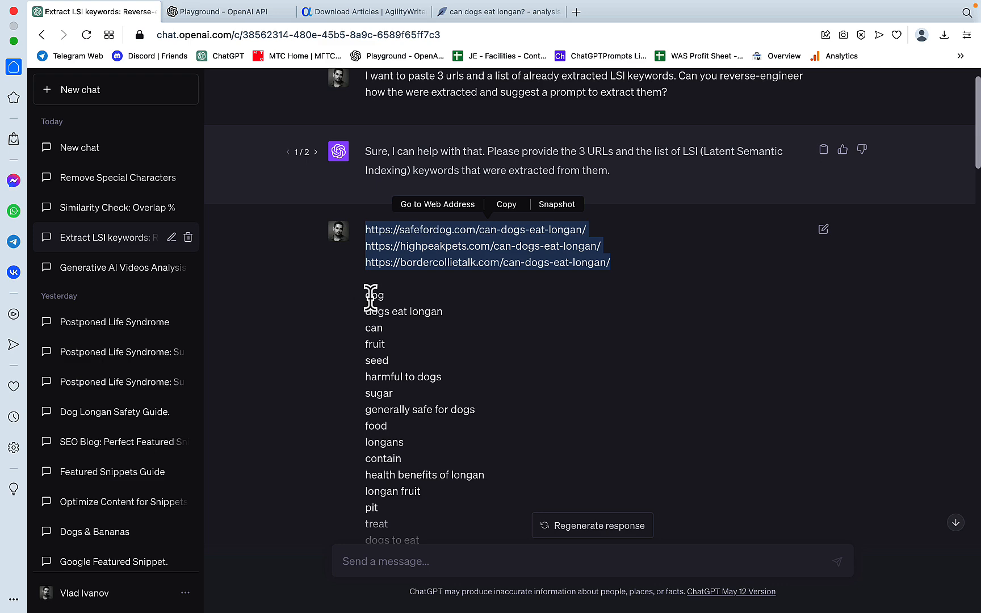
Read the main topic, subtopic and additional keyword breakdown, and select the suggested extraction prompt.
scroll(down, 3)
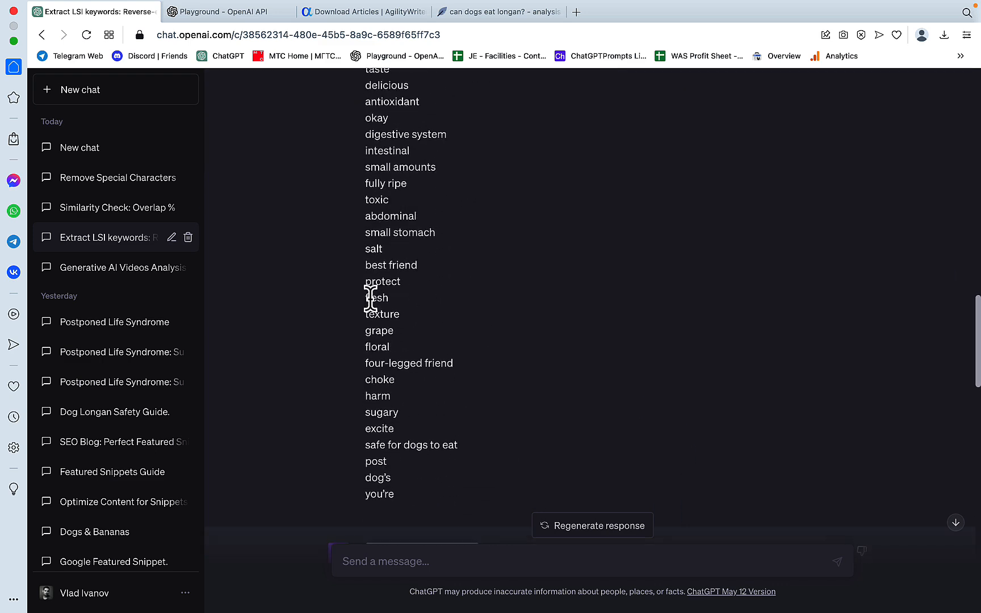
scroll(down, 3)
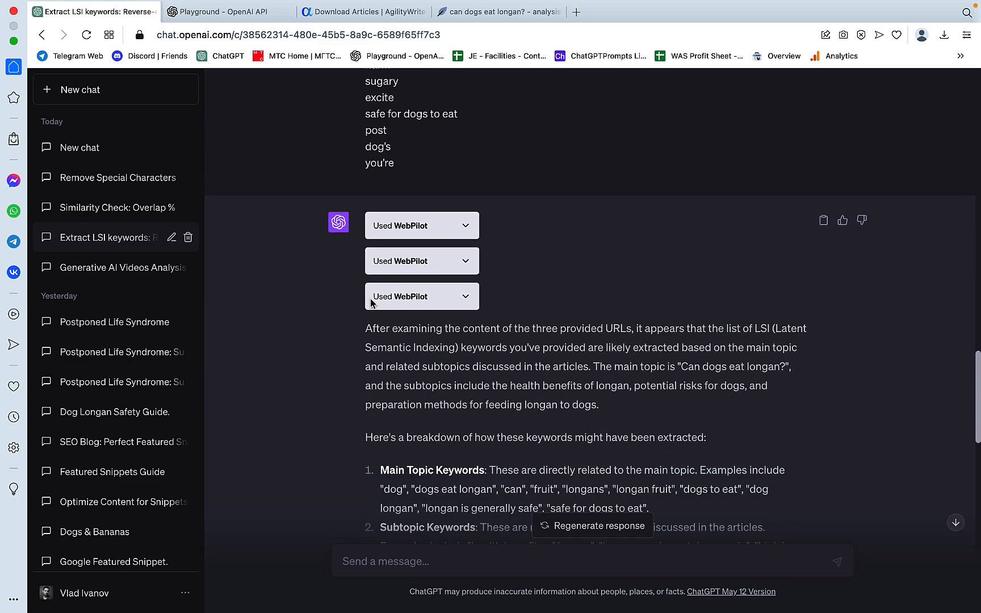
mouse_move(474, 237)
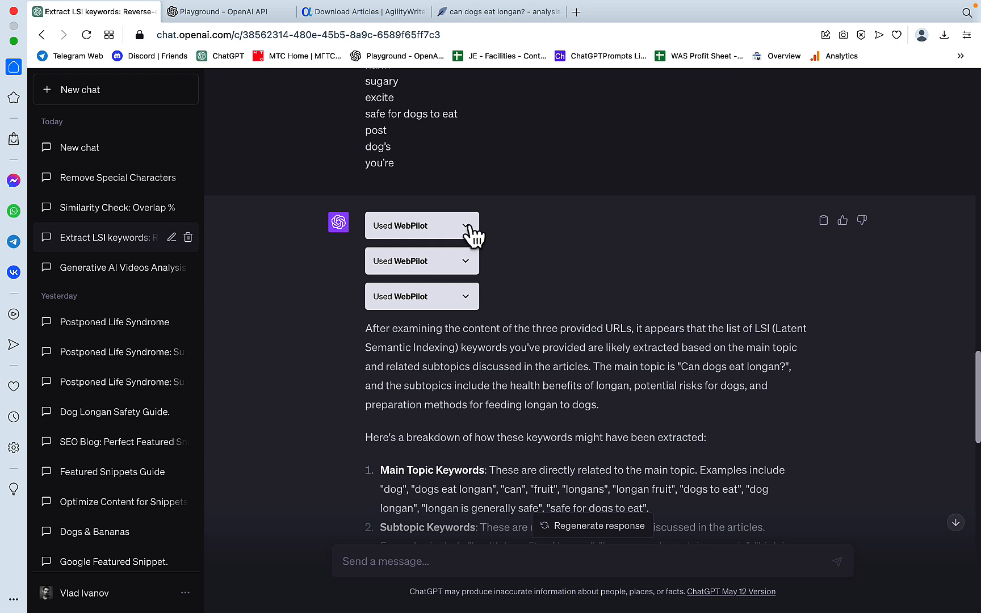
mouse_move(474, 258)
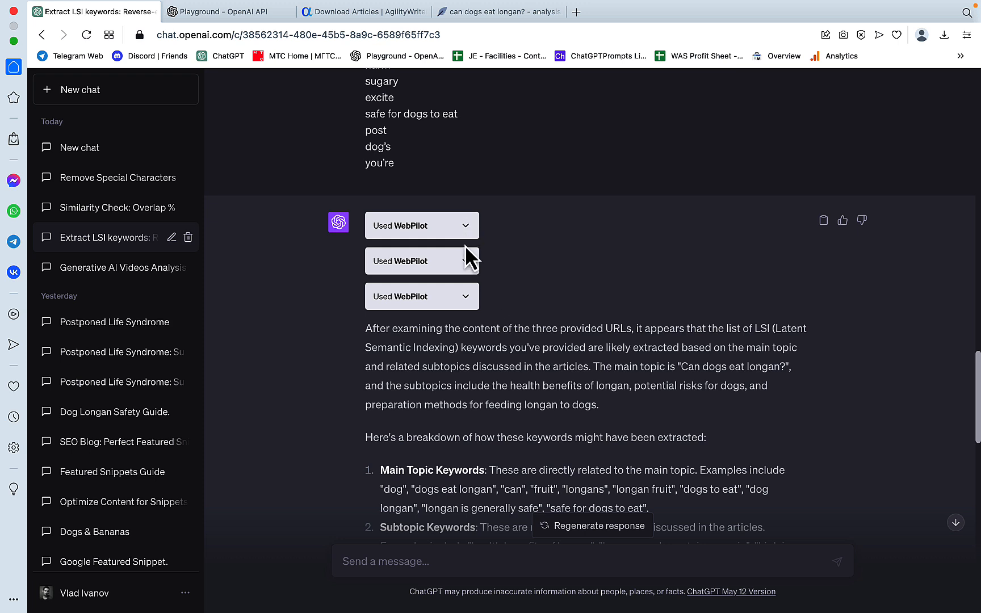
mouse_move(539, 295)
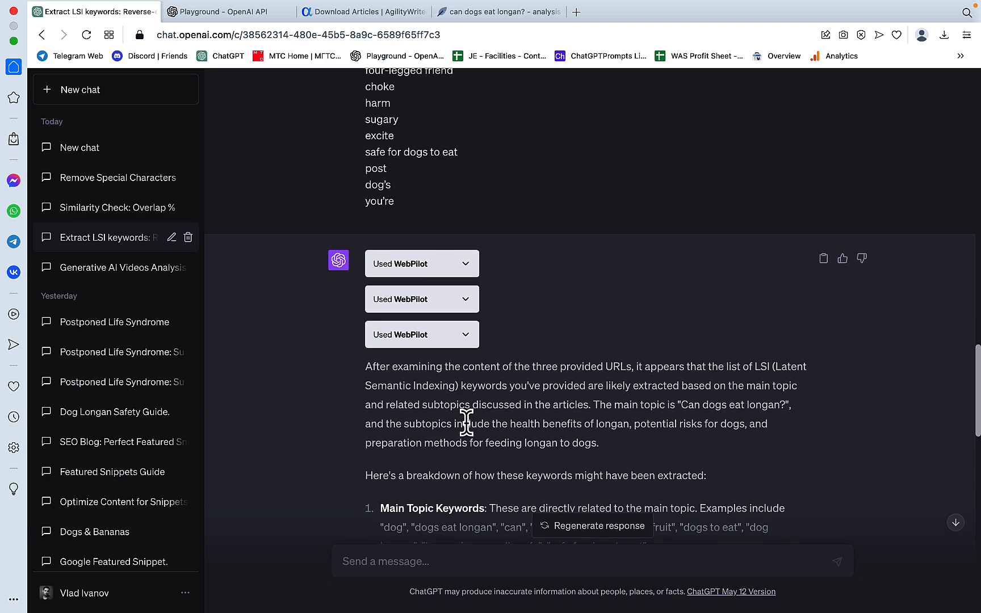
mouse_move(576, 388)
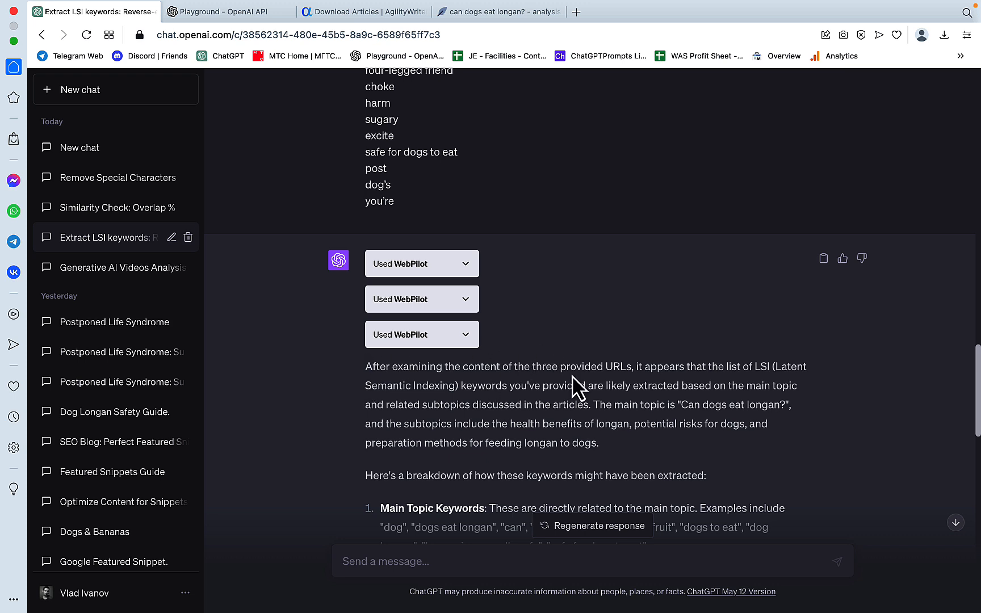
mouse_move(617, 431)
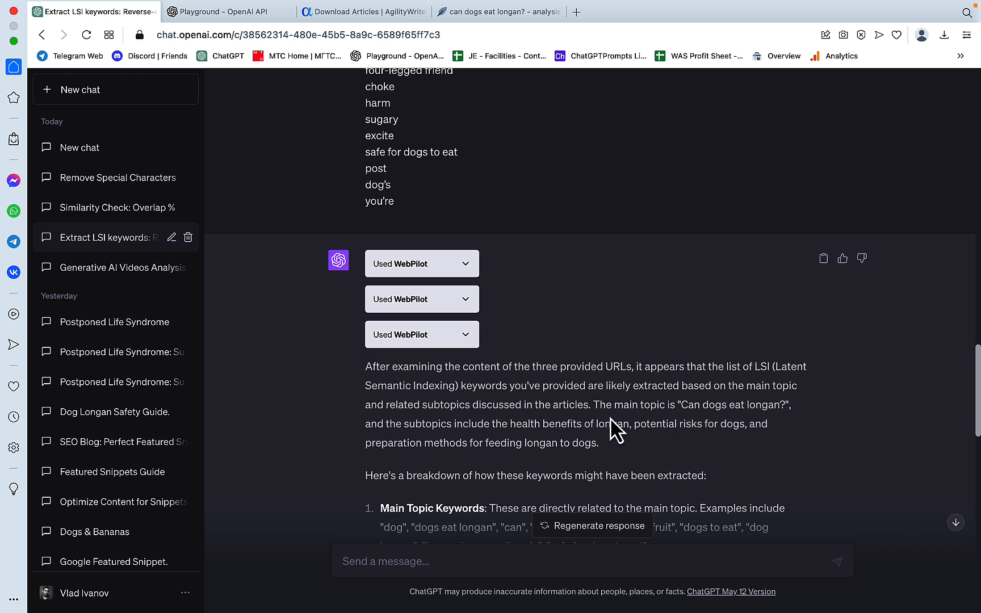
mouse_move(592, 406)
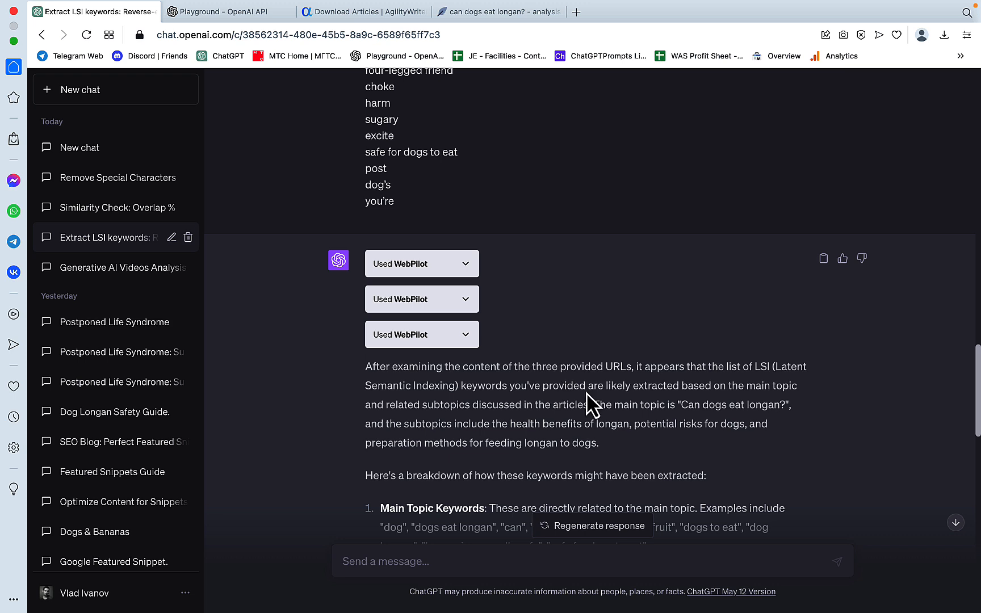
mouse_move(755, 405)
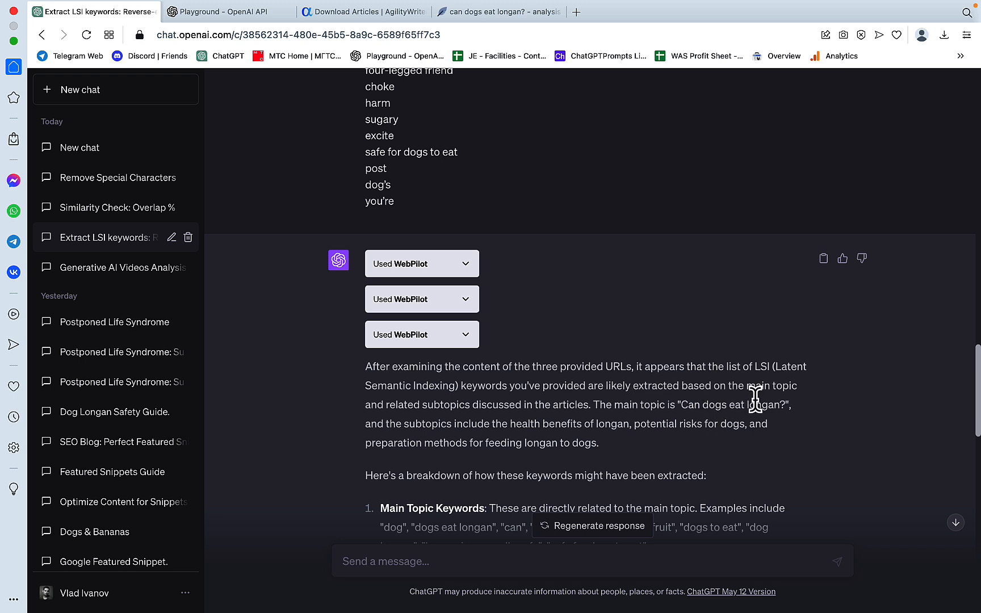
mouse_move(595, 430)
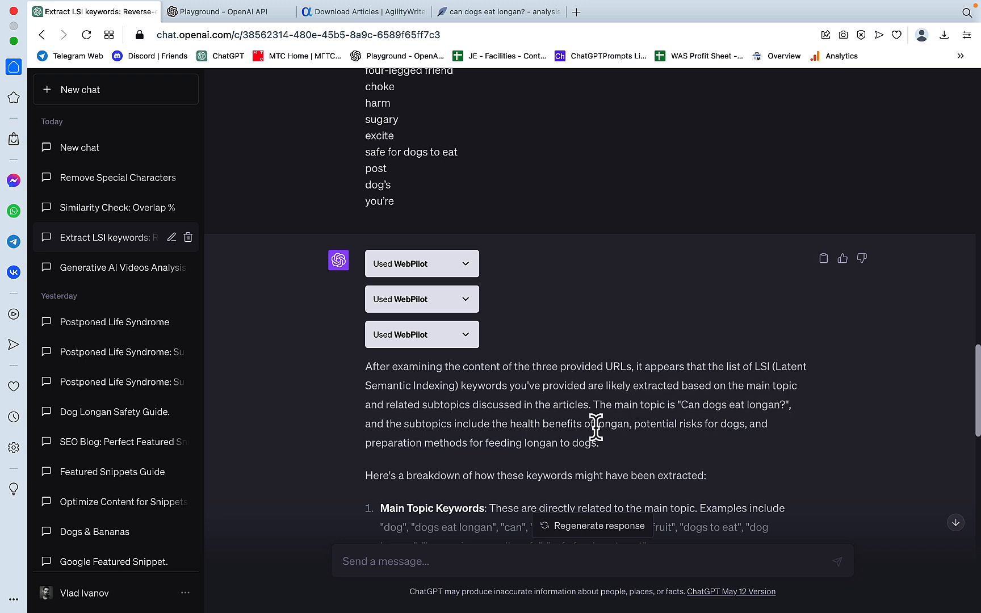
mouse_move(706, 430)
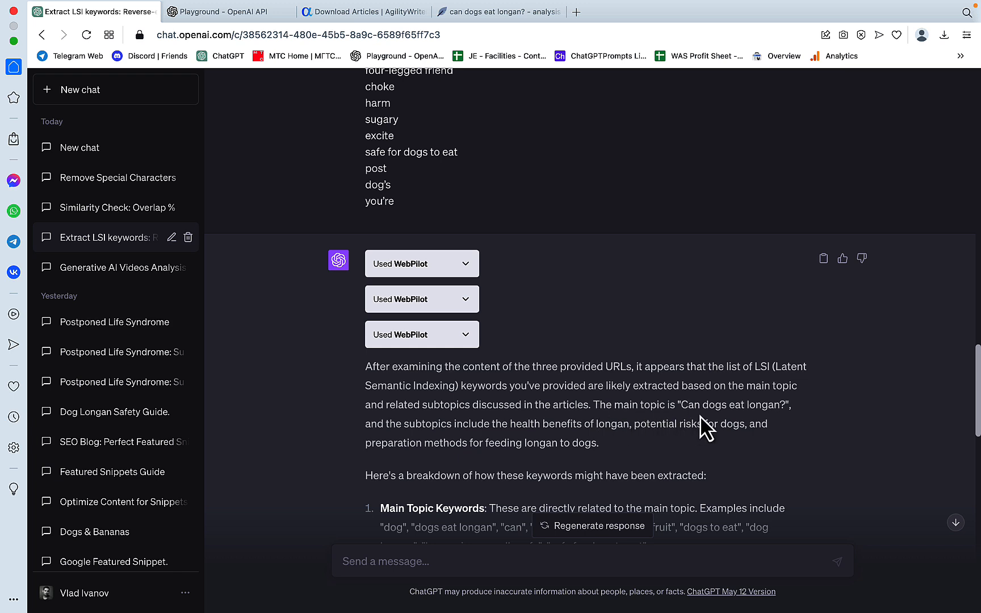
mouse_move(606, 460)
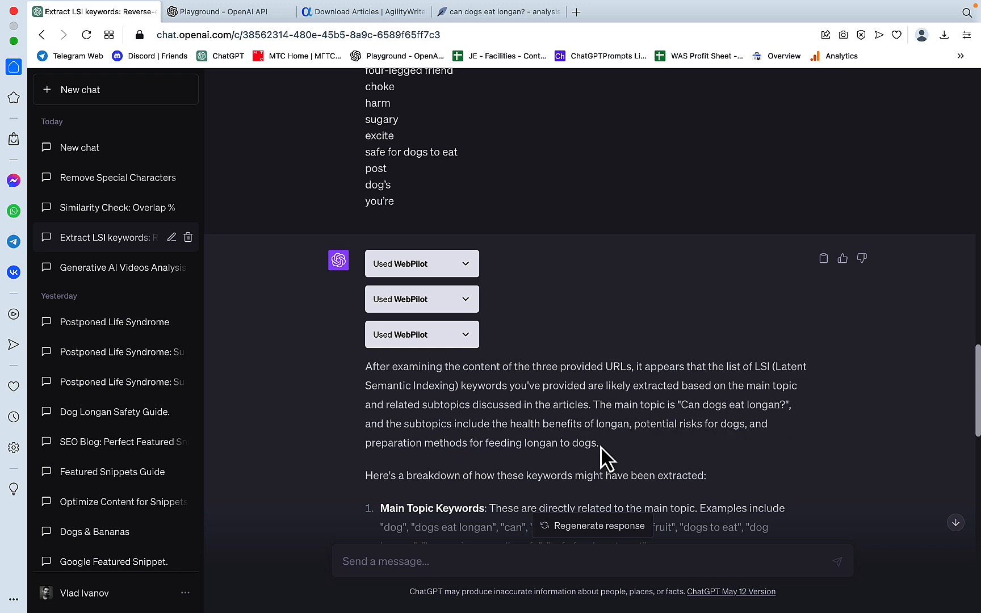
mouse_move(685, 464)
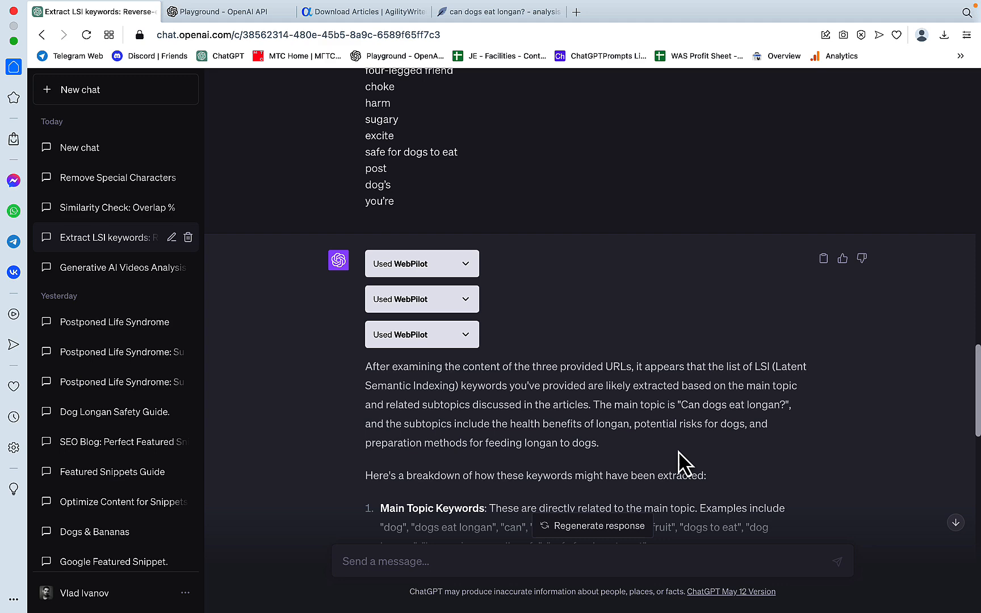
scroll(down, 3)
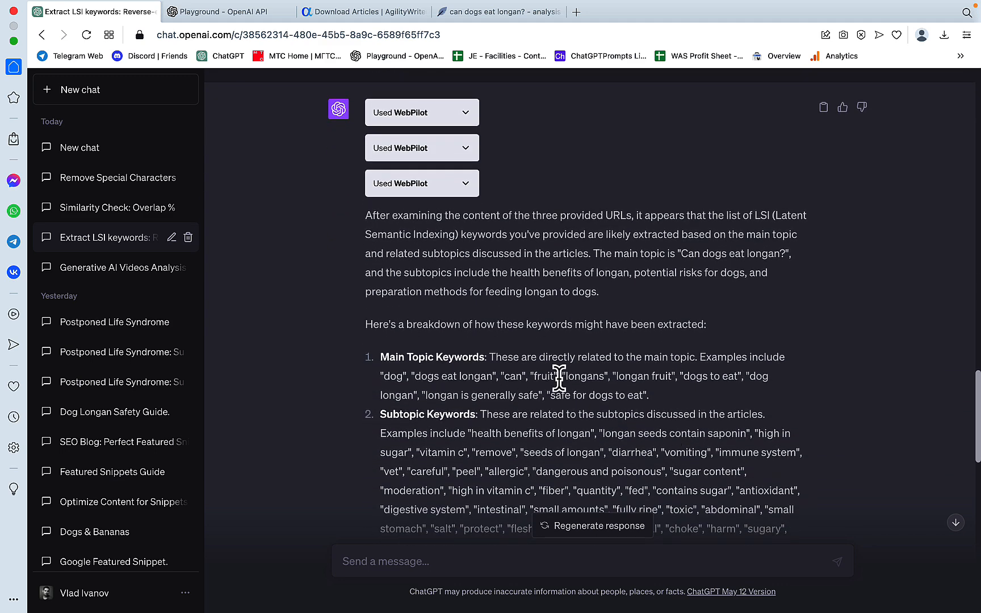
scroll(down, 3)
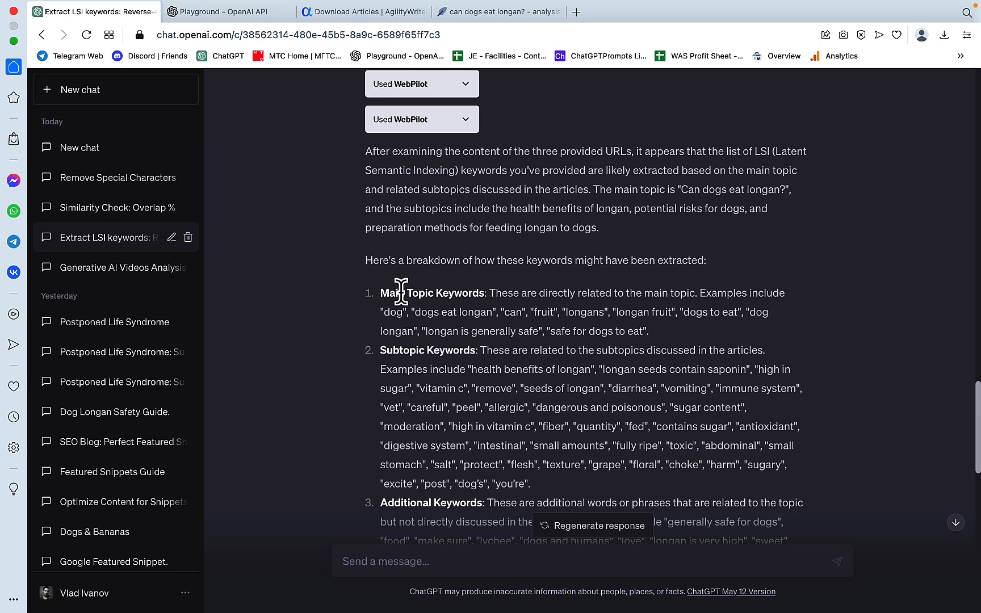
scroll(down, 3)
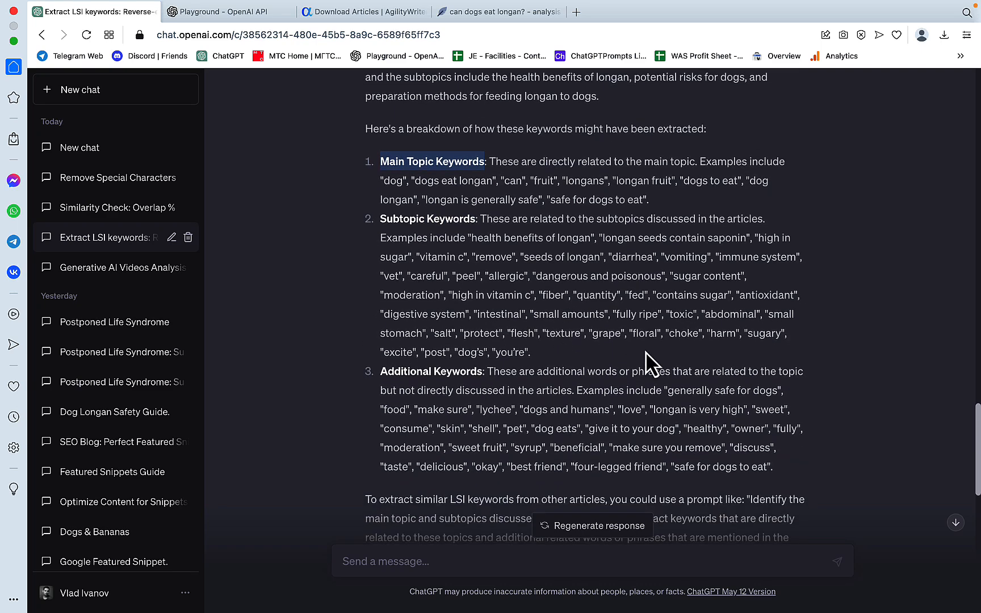
scroll(down, 3)
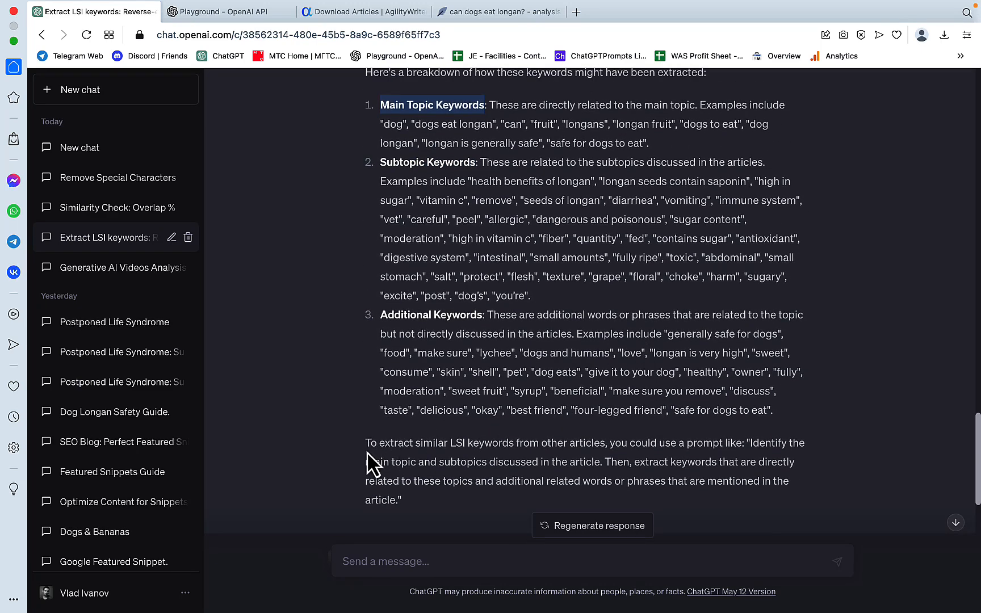
double_click(508, 472)
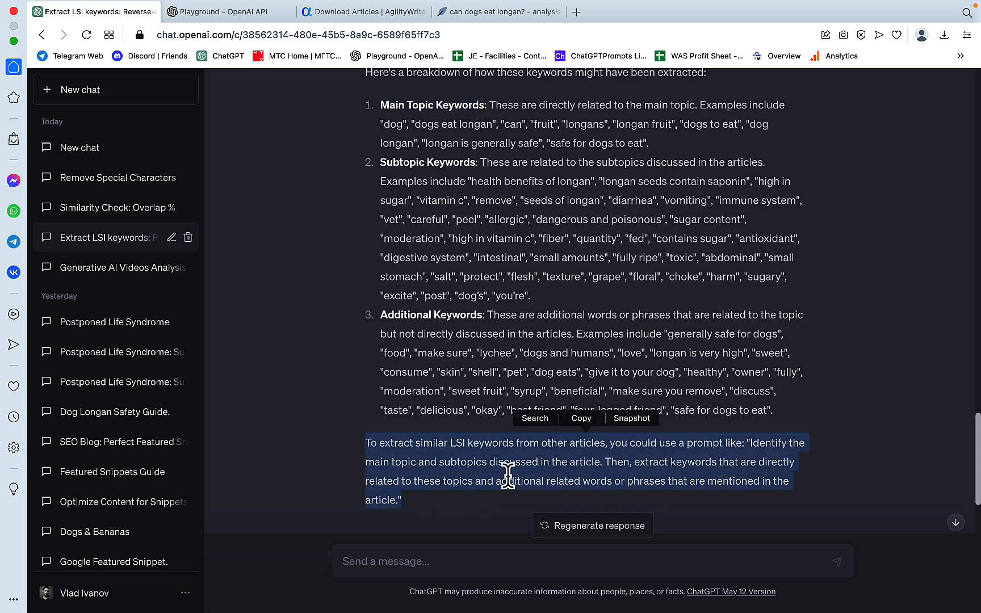
mouse_move(592, 454)
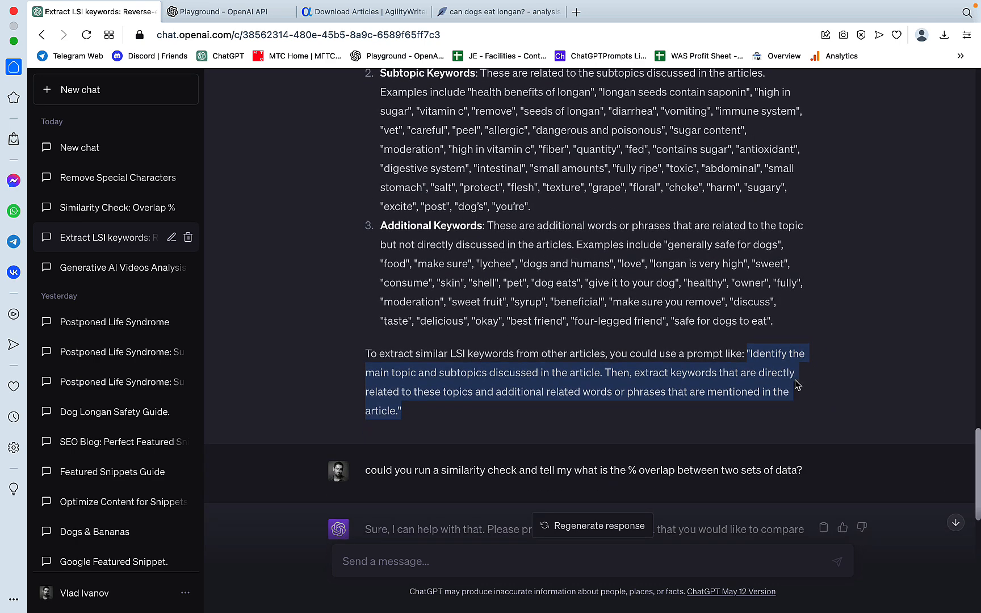
Select the Main Topic, Subtopic and Additional Keywords lists, then review the overlap pseudocode reply.
scroll(up, 3)
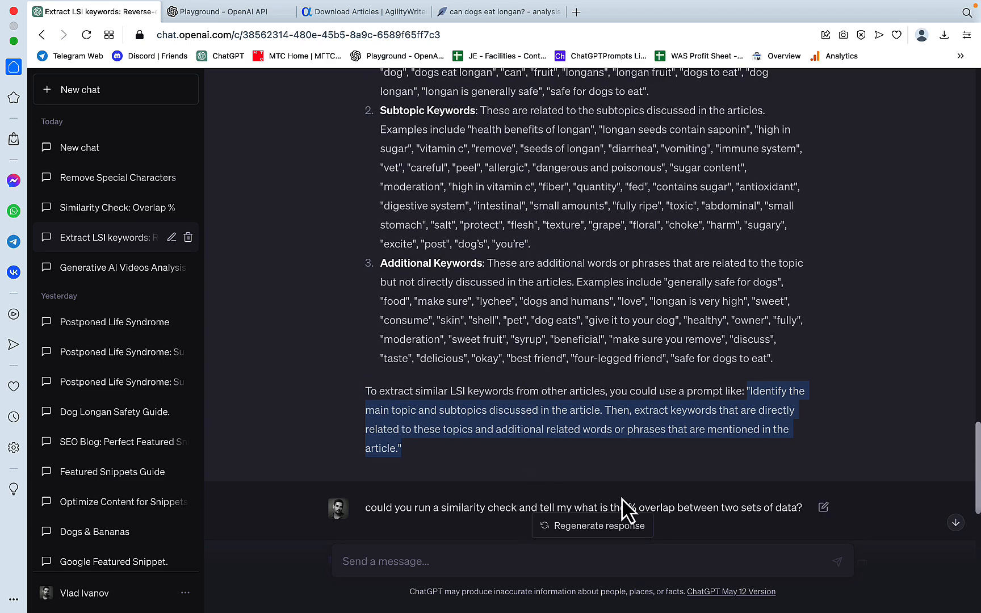
mouse_move(693, 416)
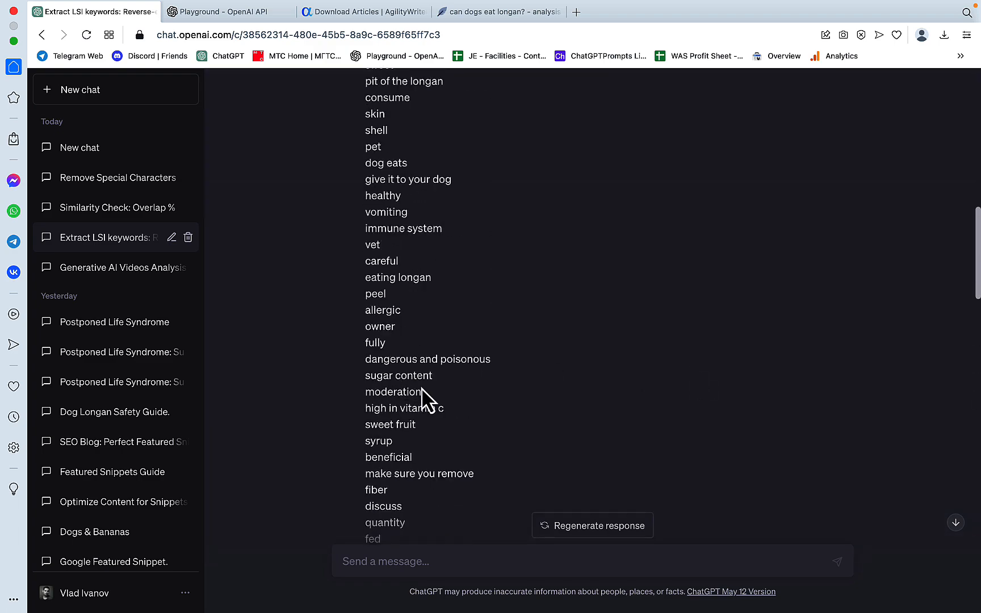
scroll(up, 3)
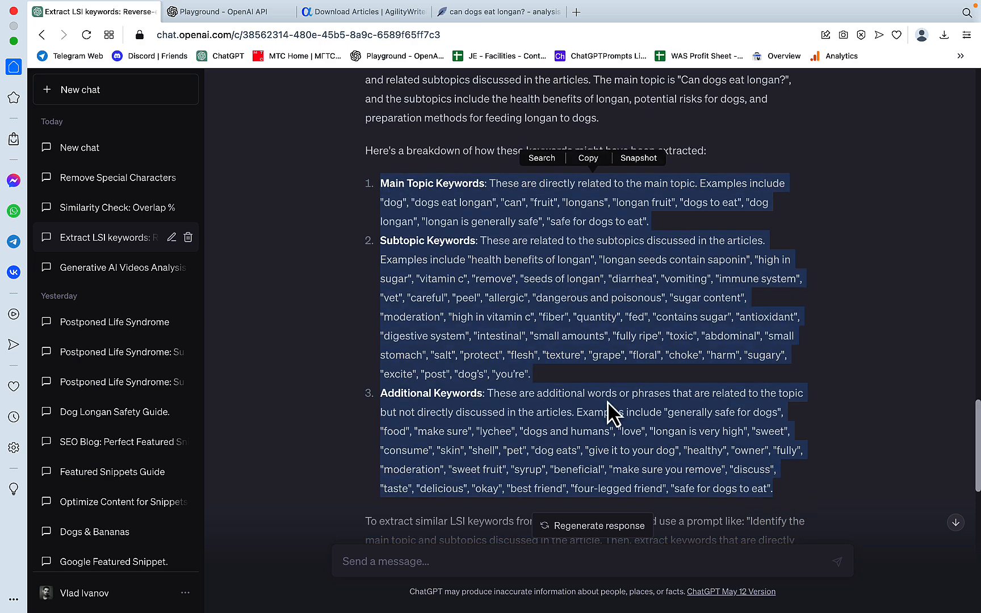
scroll(down, 3)
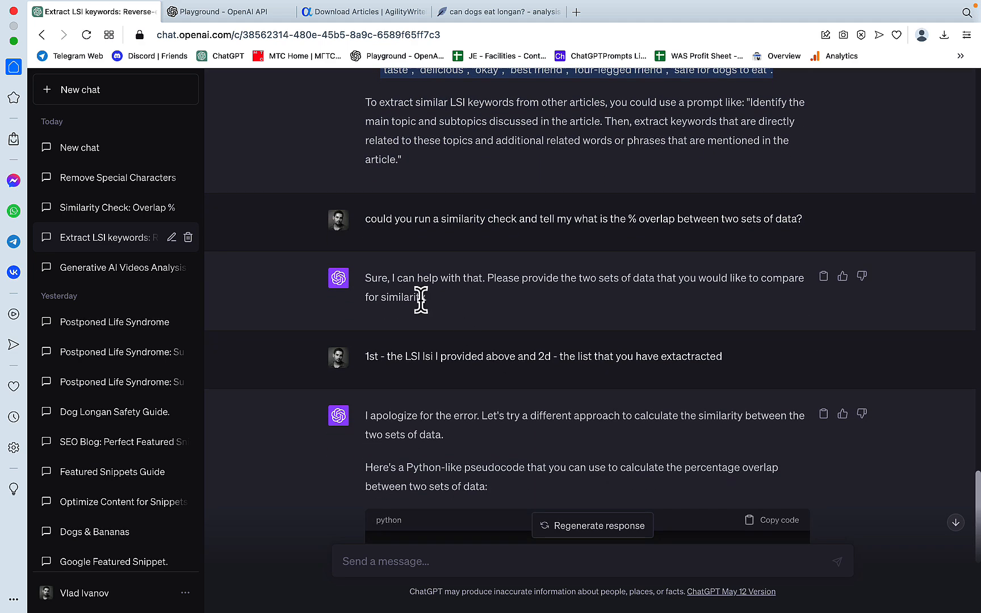
scroll(down, 3)
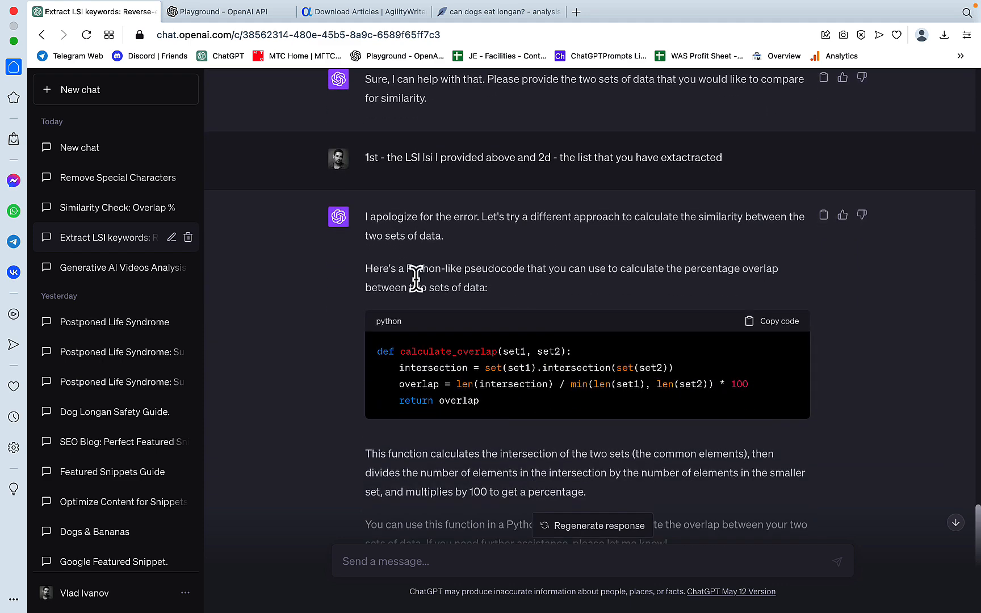
Scroll the GPT-4 similarity check in Playground down to the 70.67% overlap result.
click(224, 11)
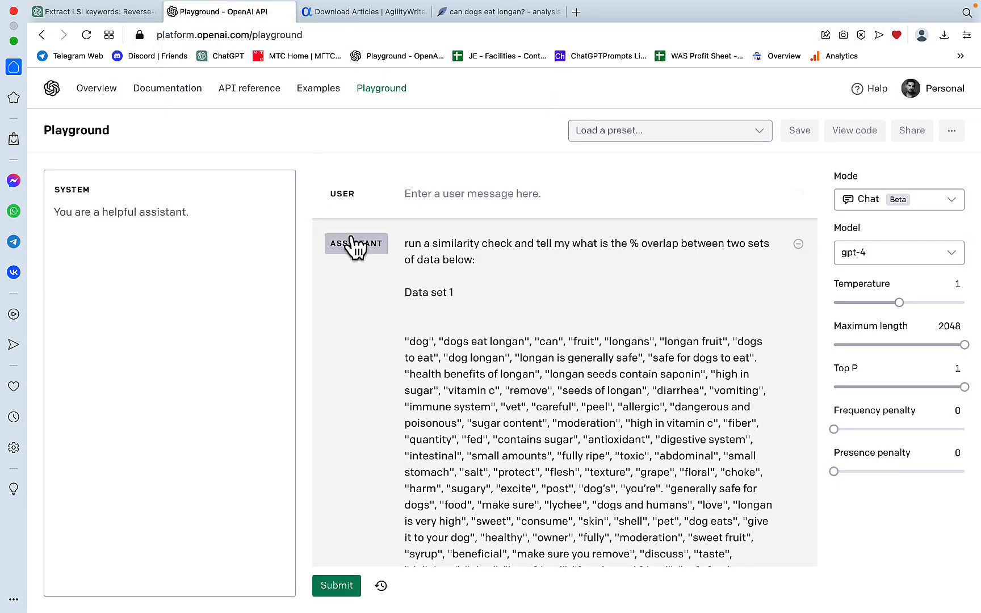
scroll(down, 3)
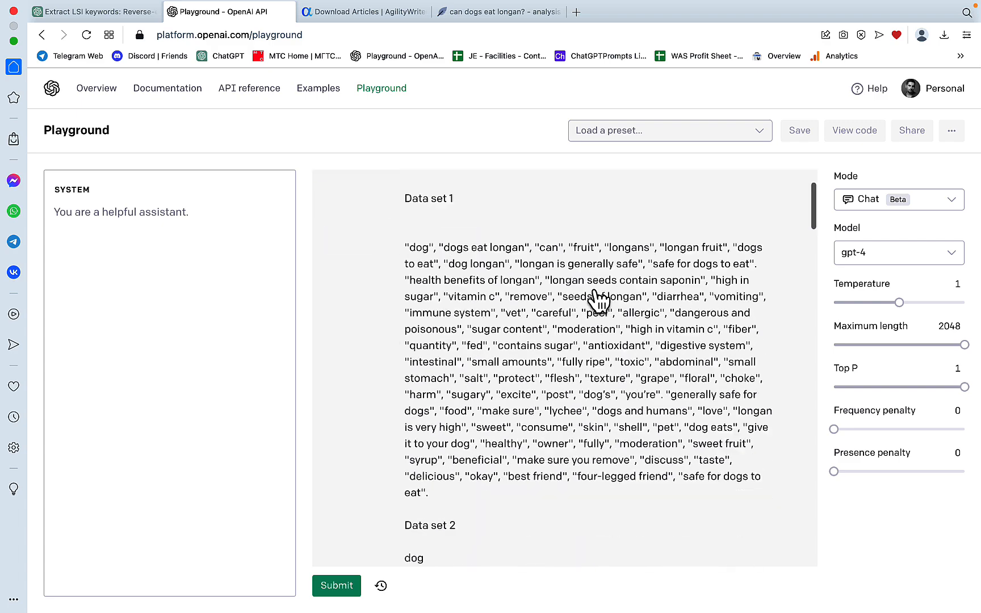
scroll(down, 3)
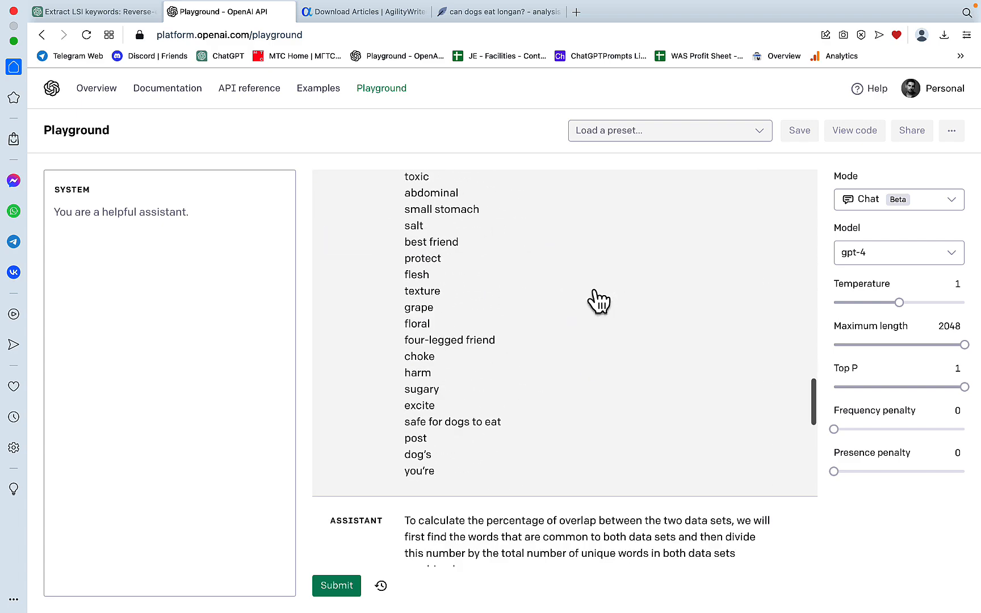
scroll(down, 3)
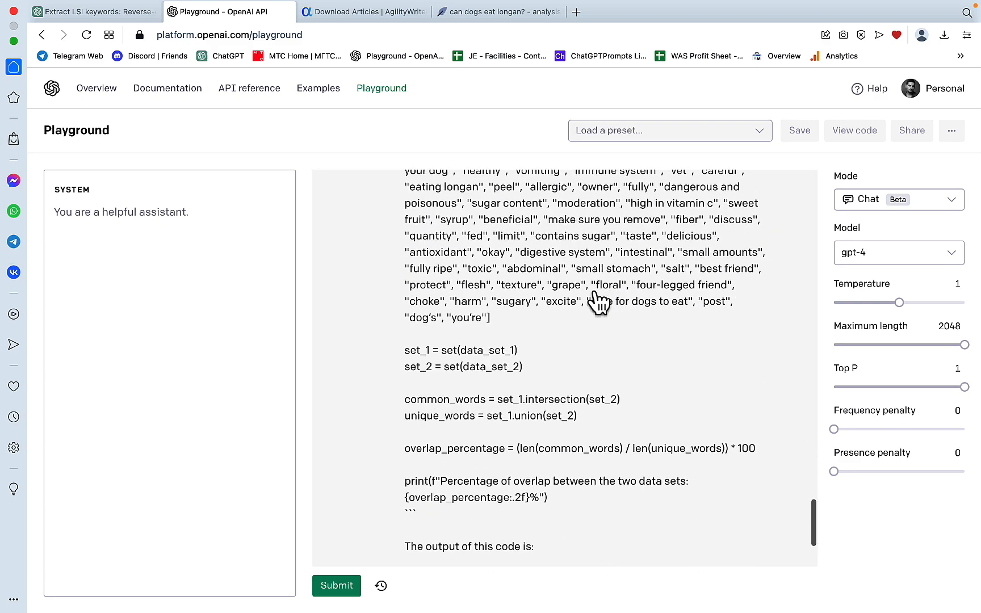
scroll(down, 3)
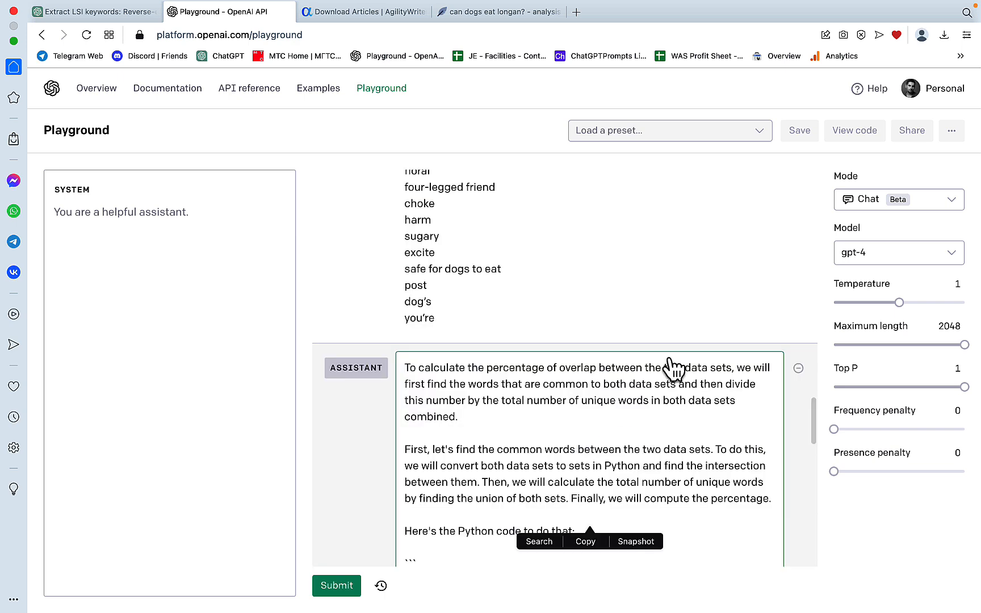
scroll(down, 3)
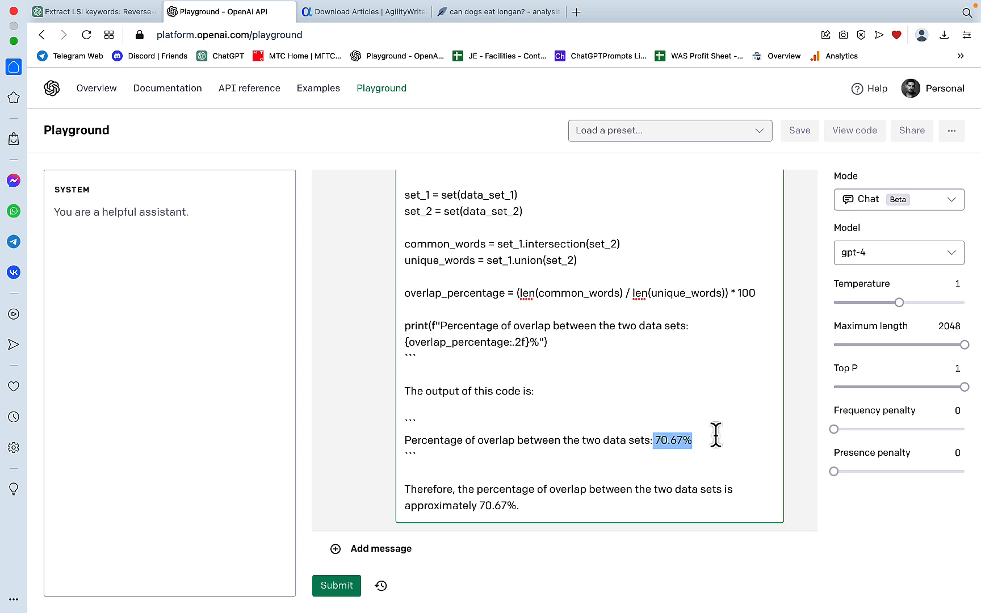
mouse_move(724, 435)
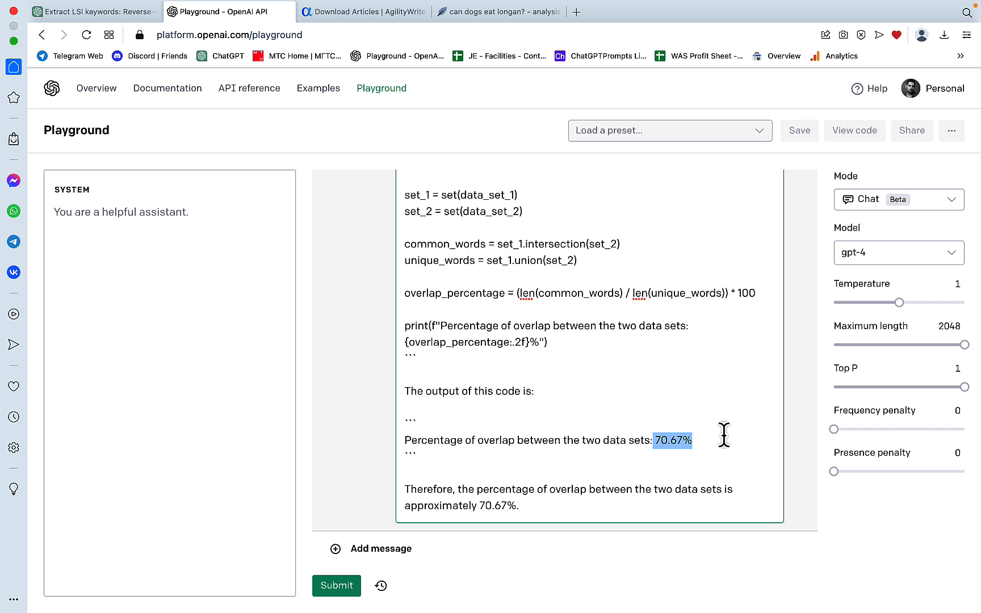
mouse_move(651, 450)
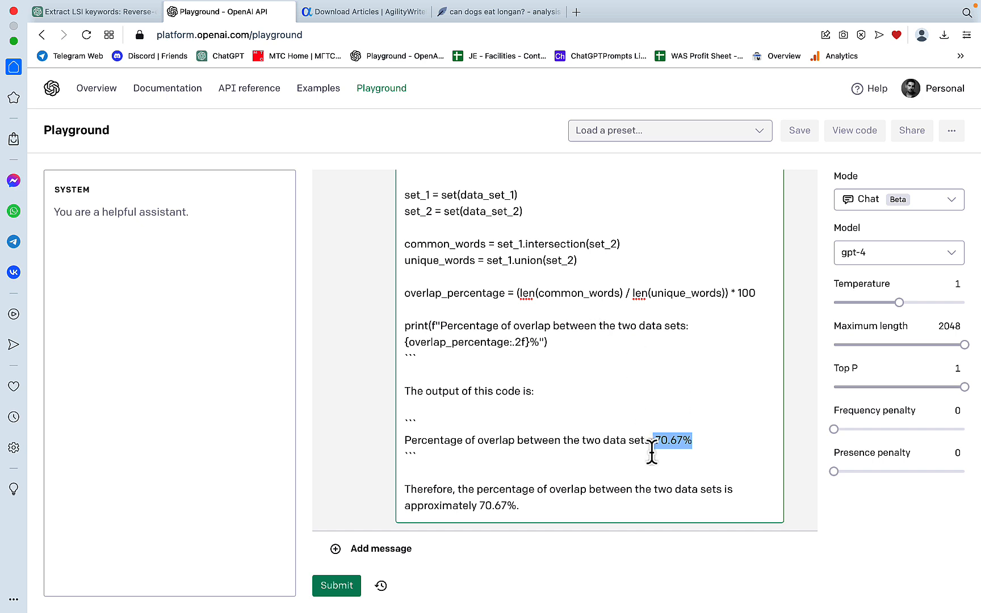
mouse_move(370, 25)
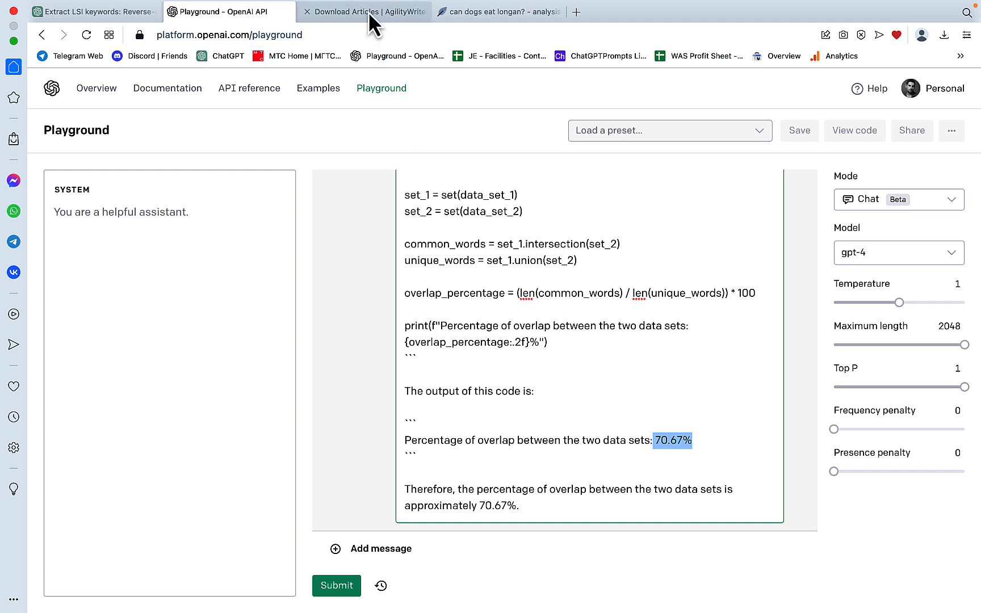
Open Agility Writer's Advanced Mode form with Pet owners audience and caring tone.
click(364, 12)
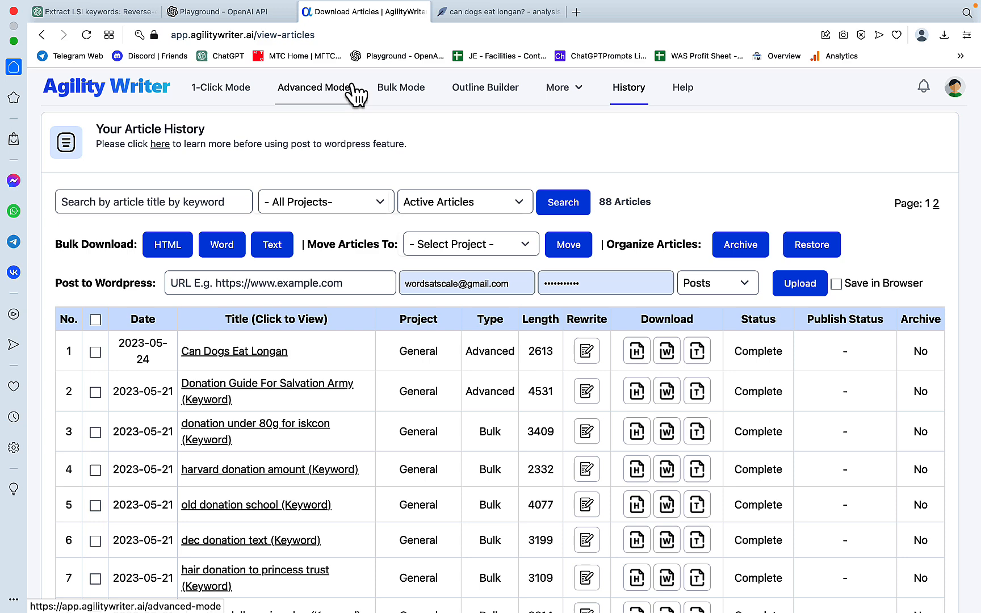
click(313, 87)
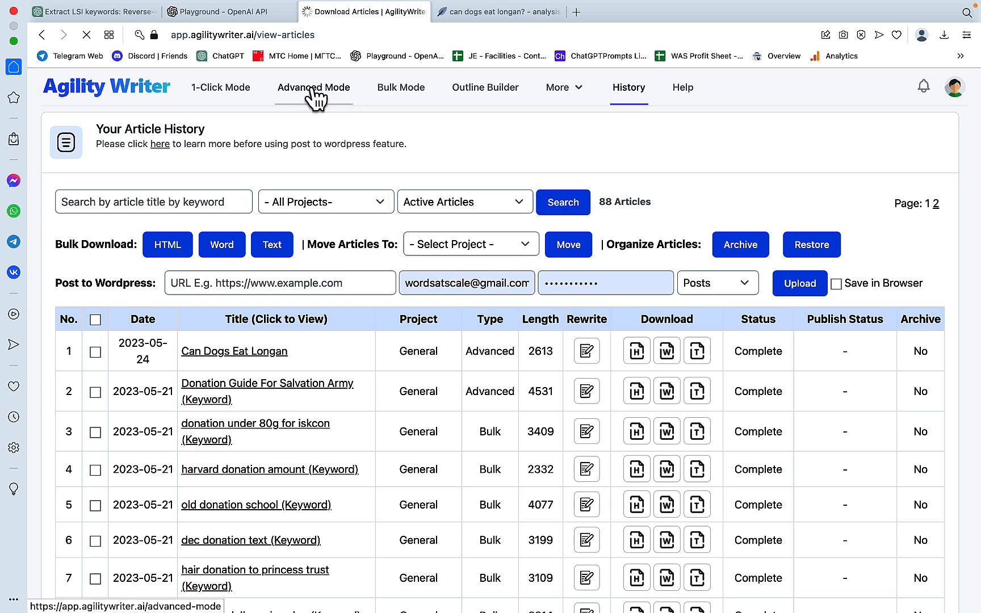
click(314, 87)
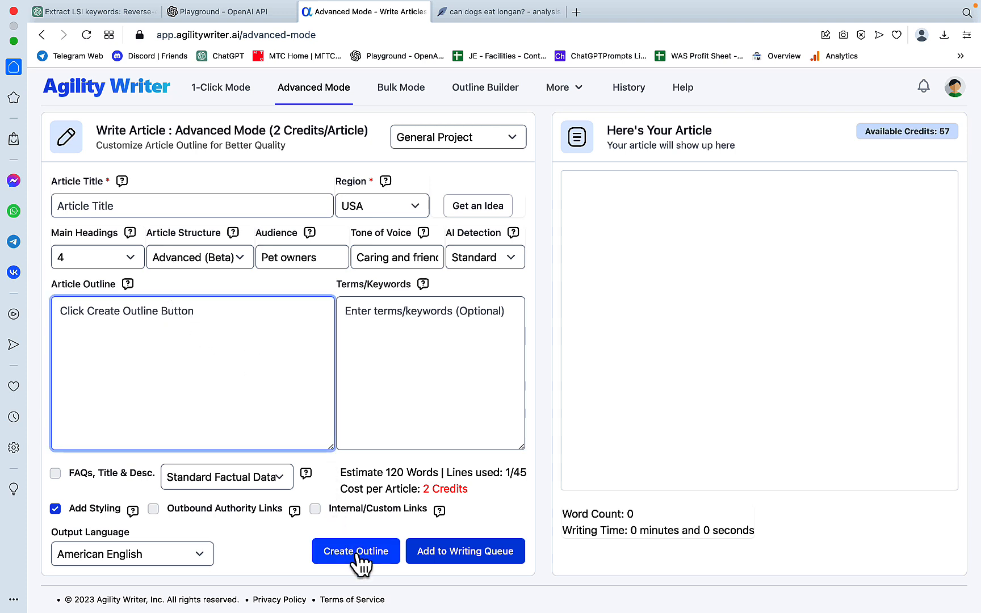
mouse_move(129, 266)
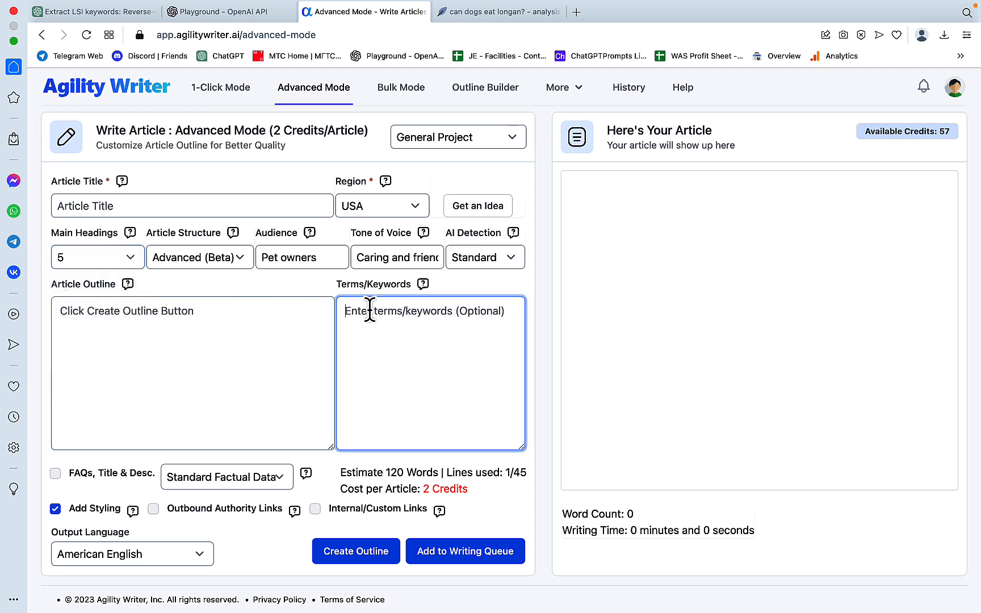
Download Can Dogs Eat Longan from History as HTML and open the file.
click(628, 87)
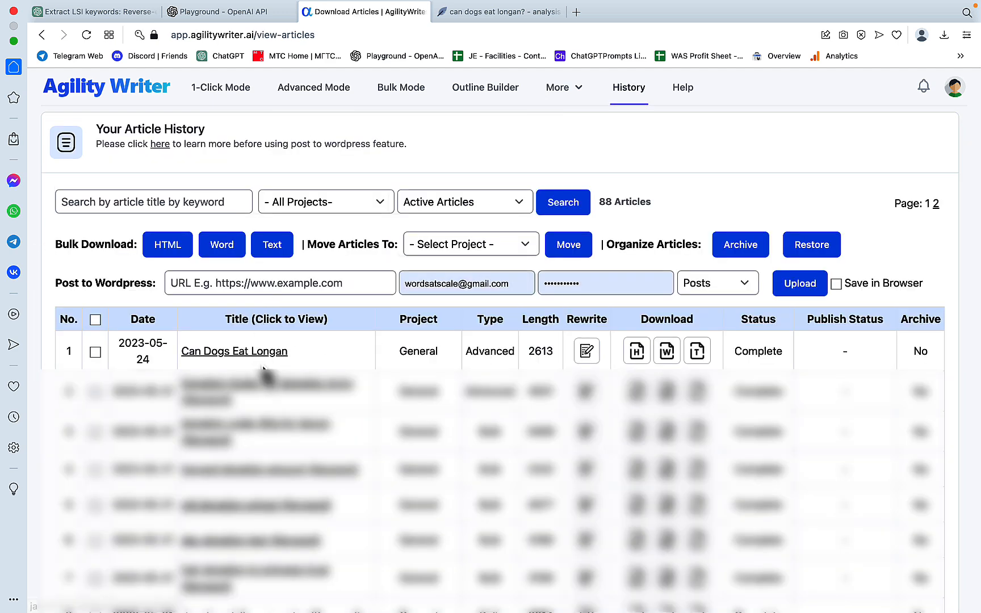
click(636, 351)
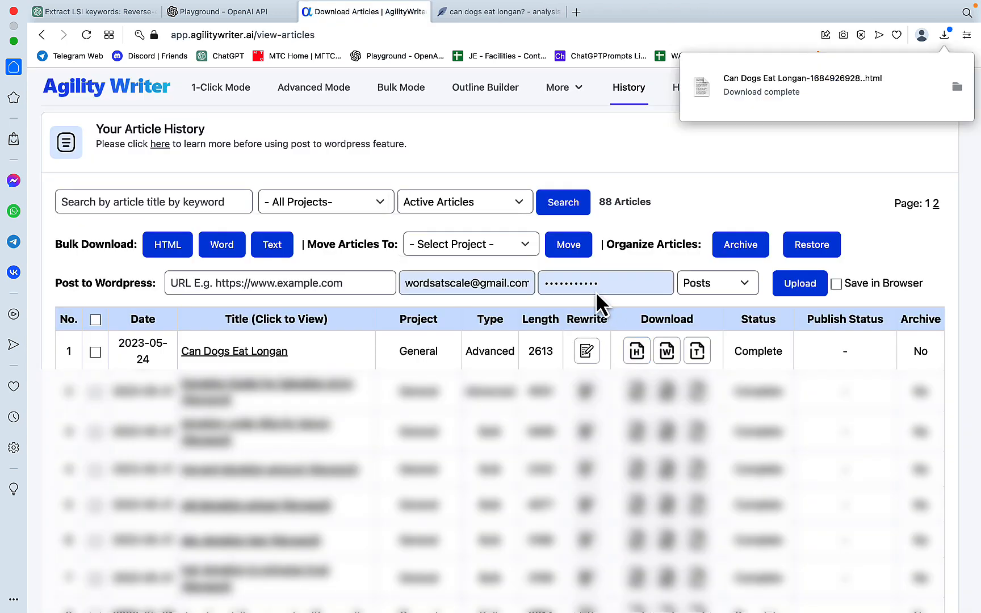
click(803, 85)
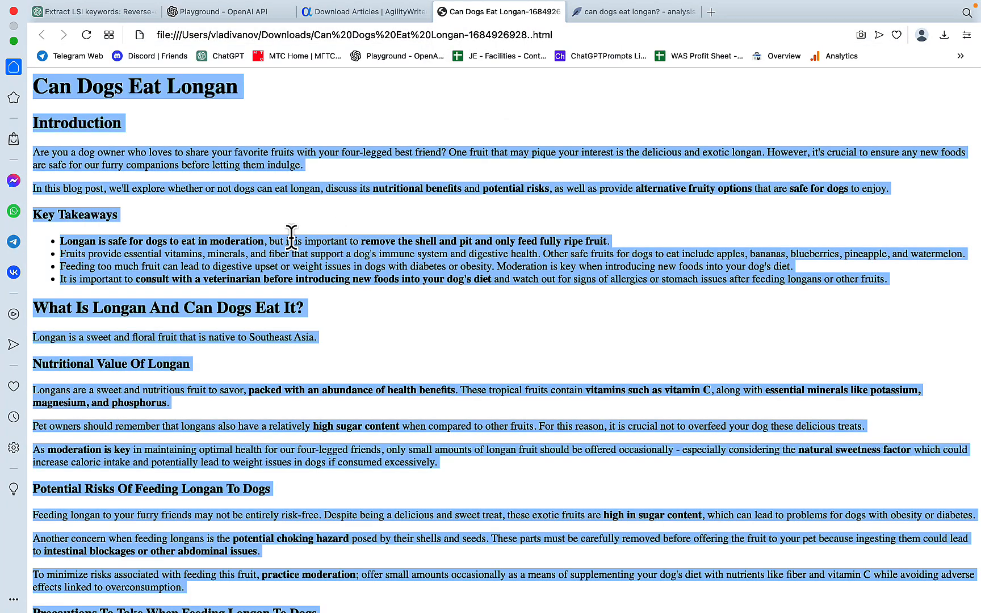
Clear NeuronWriter's editor, check the meta fields, and paste in the downloaded longan article.
click(633, 11)
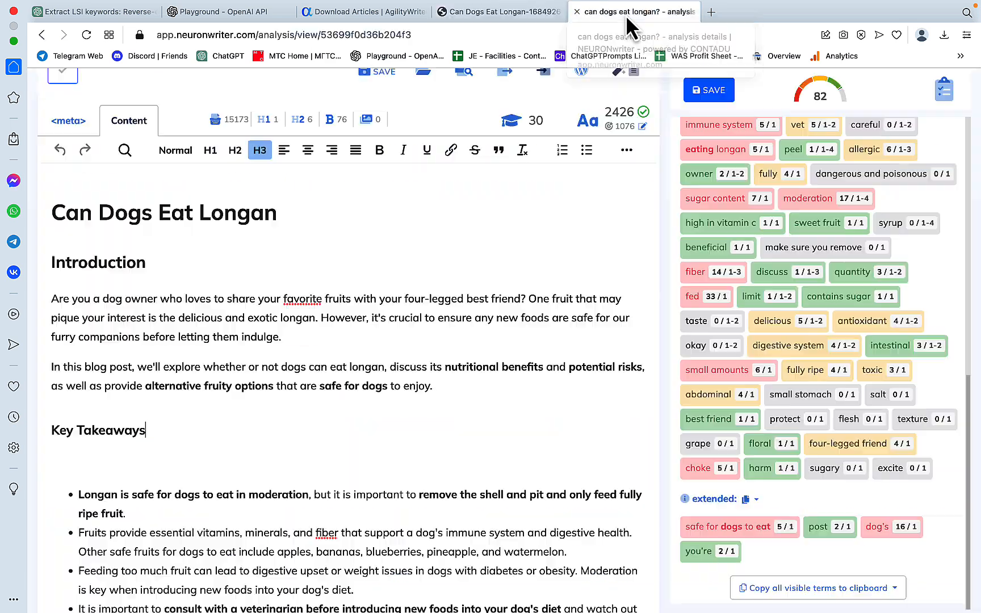
key(ctrl+a)
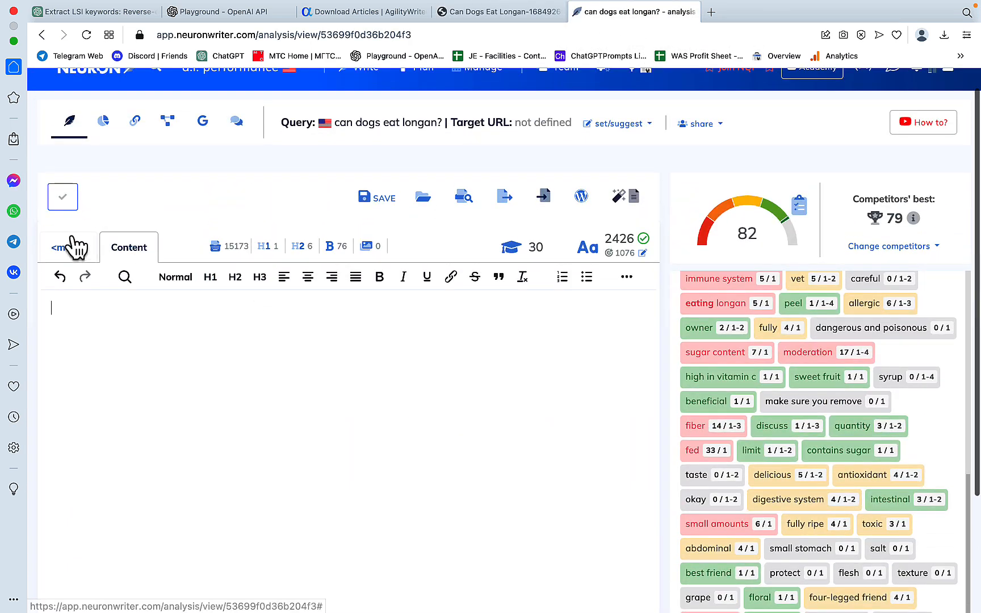
click(68, 247)
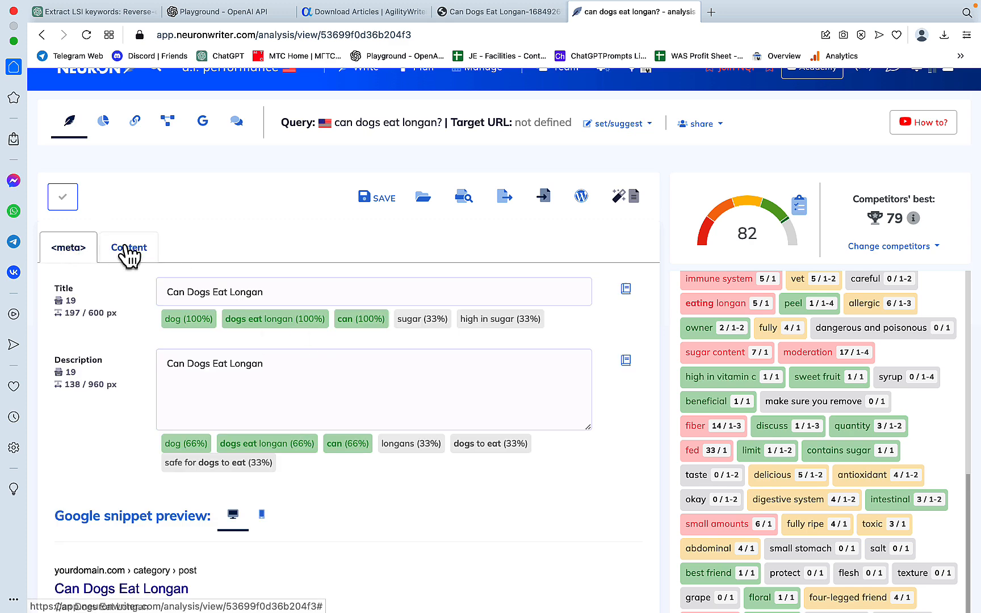
click(498, 12)
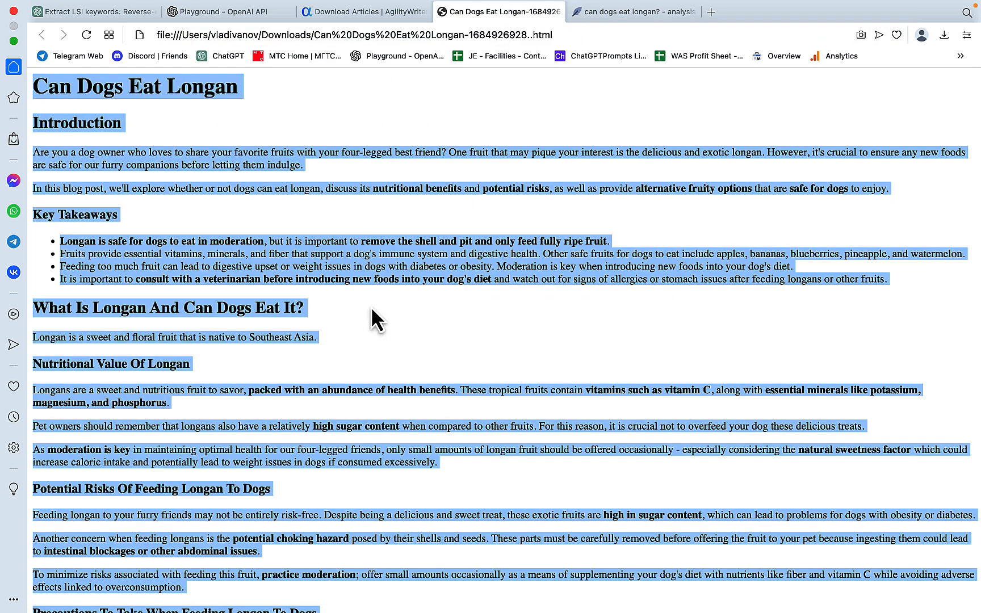
click(633, 11)
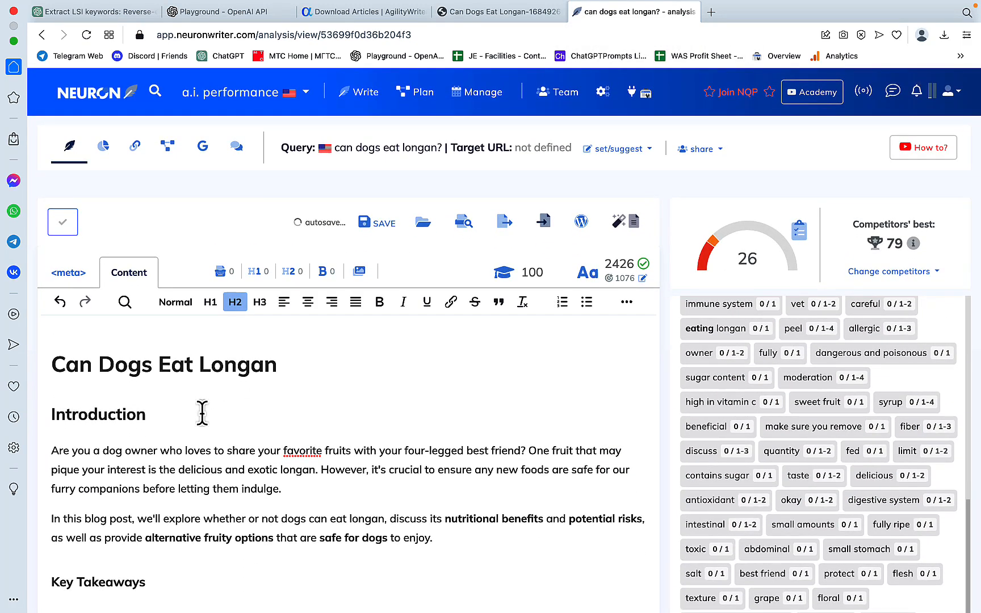
Scroll the pasted longan article until the content score reaches 82 versus competitors' 79.
click(210, 301)
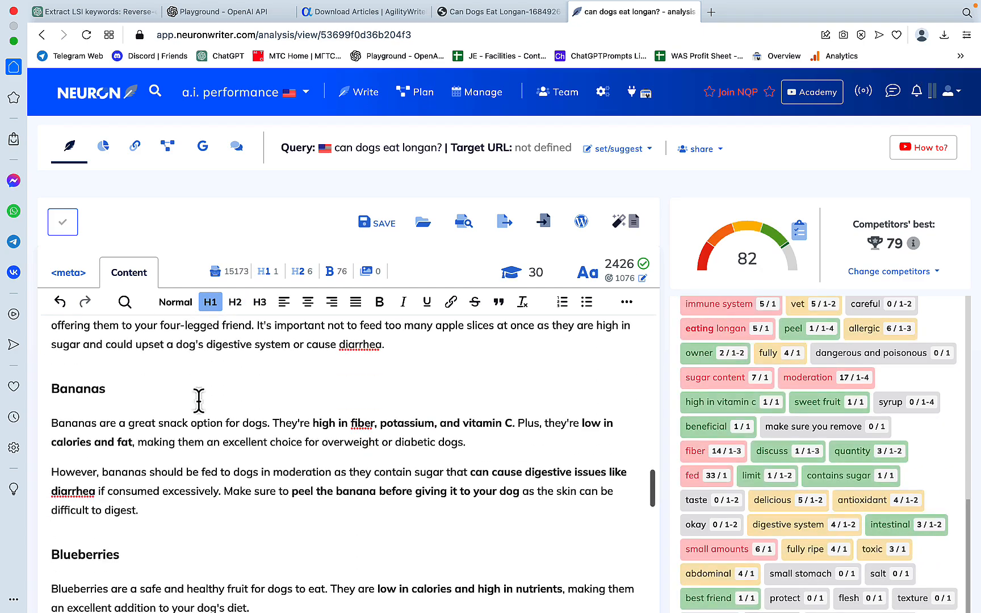
scroll(down, 3)
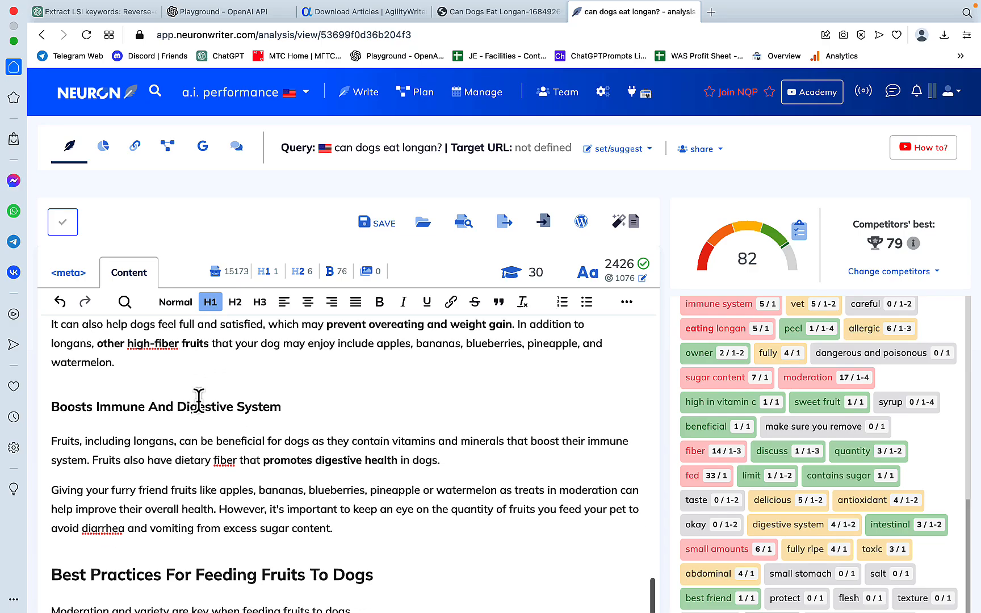
scroll(down, 3)
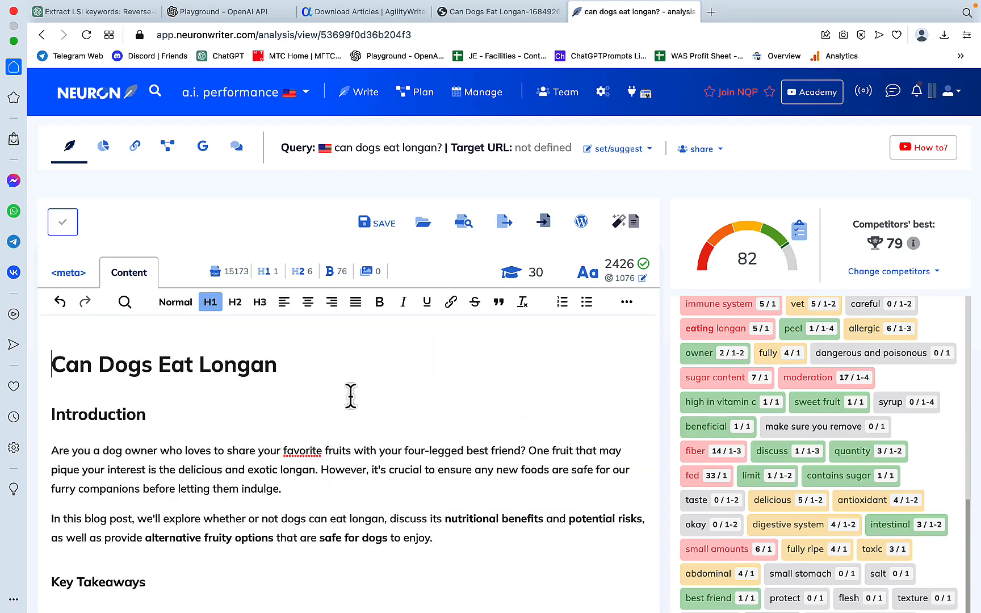
mouse_move(754, 284)
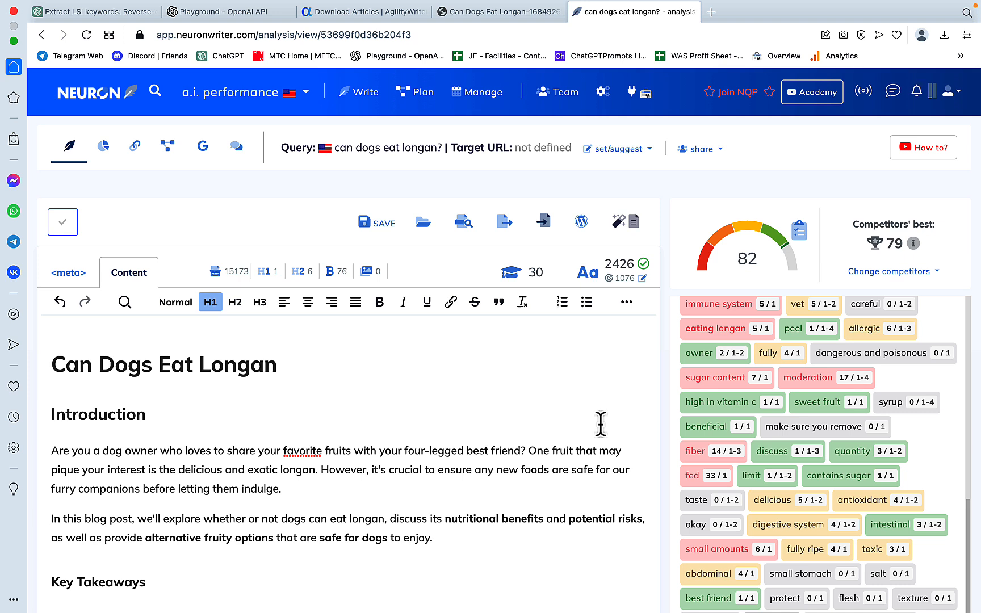
mouse_move(438, 436)
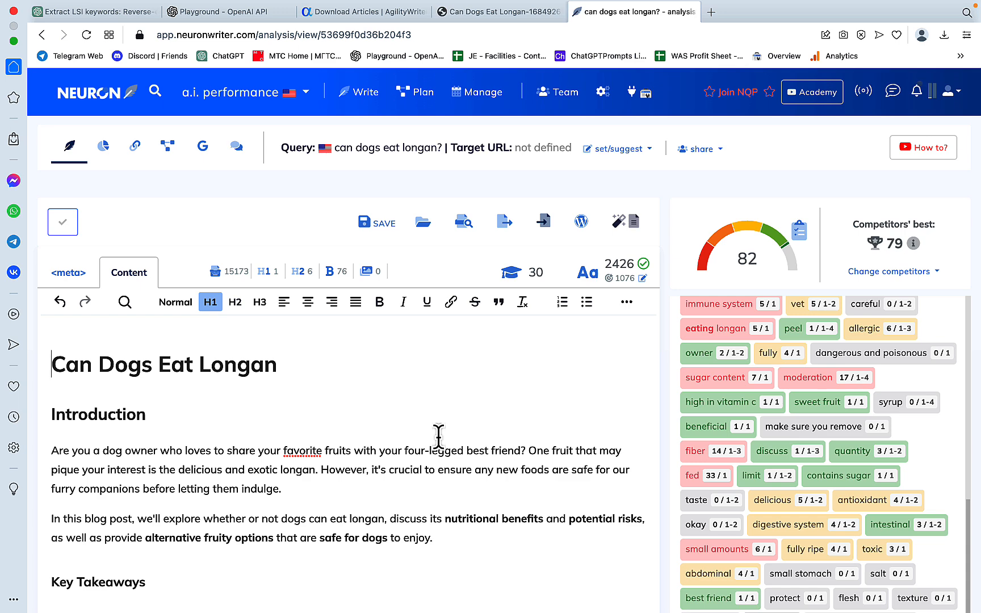
mouse_move(112, 47)
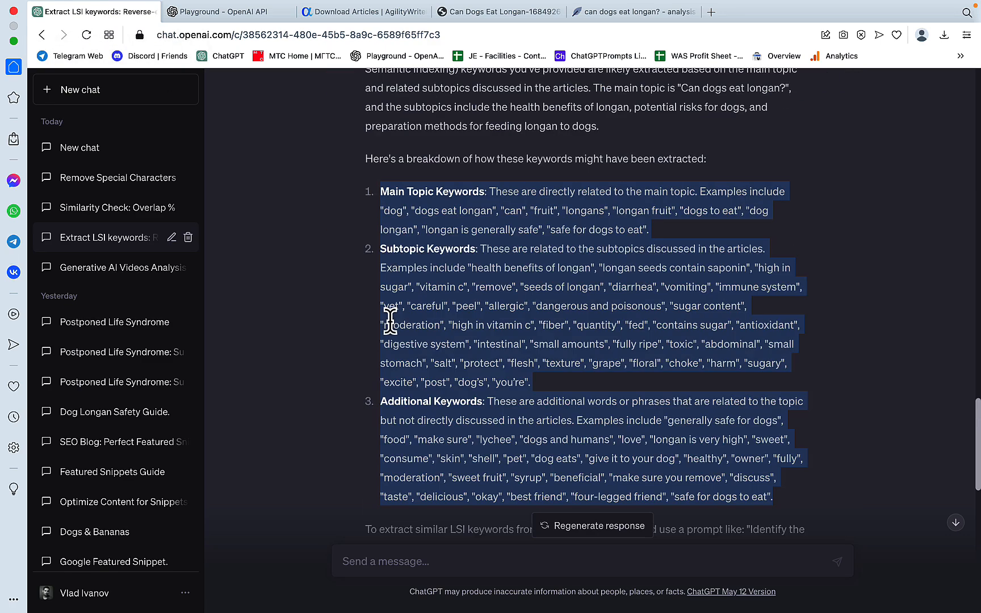
Scroll up in the Extract LSI keywords chat to the original request and pasted competitor URLs.
scroll(up, 3)
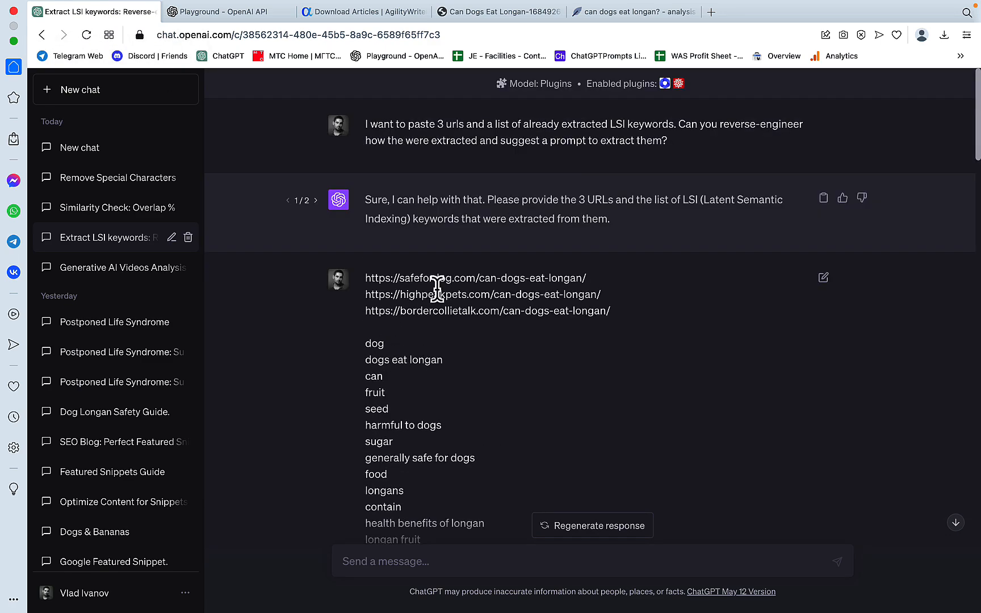
mouse_move(557, 360)
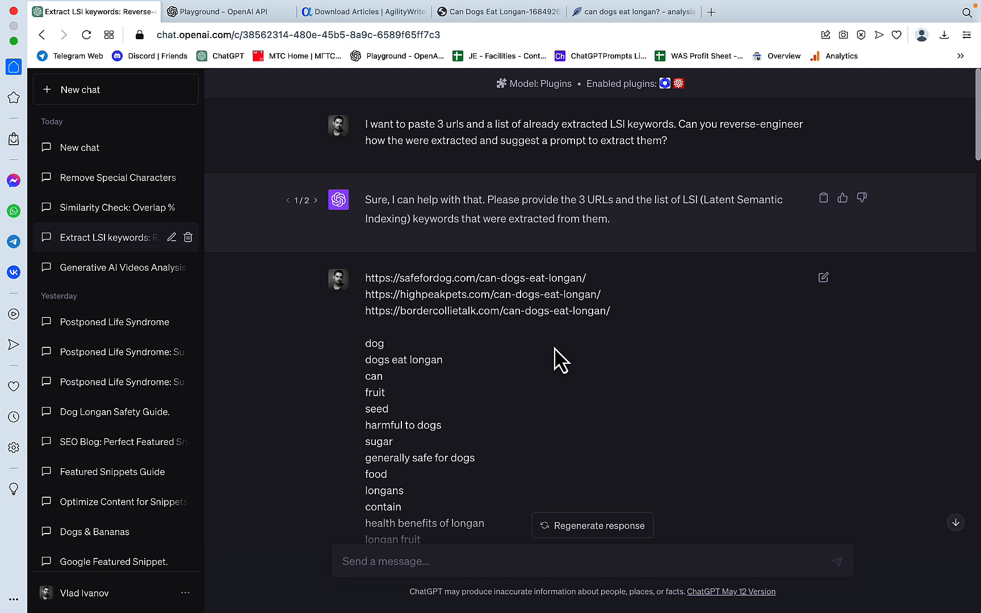
mouse_move(669, 404)
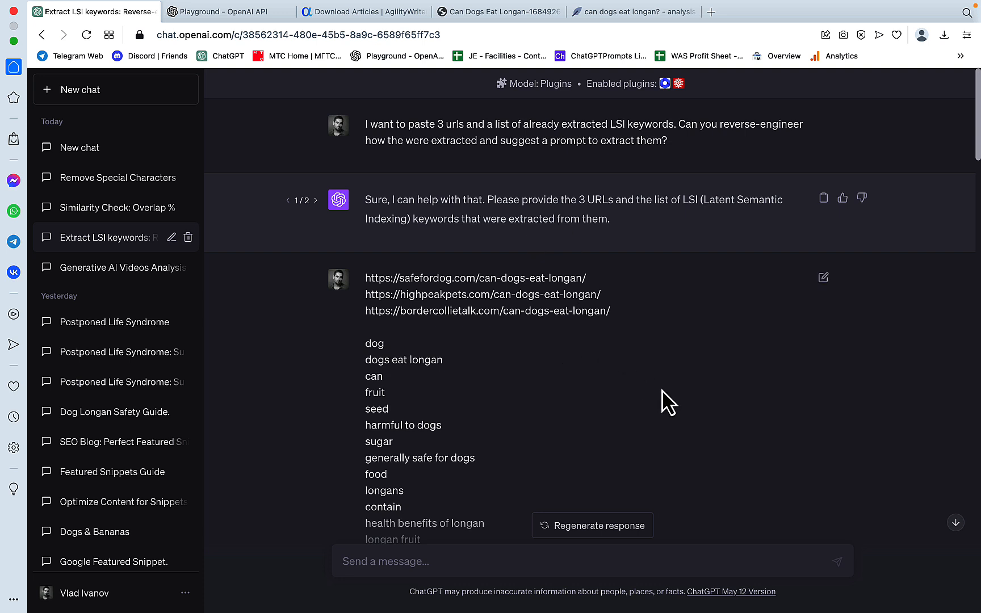
mouse_move(562, 209)
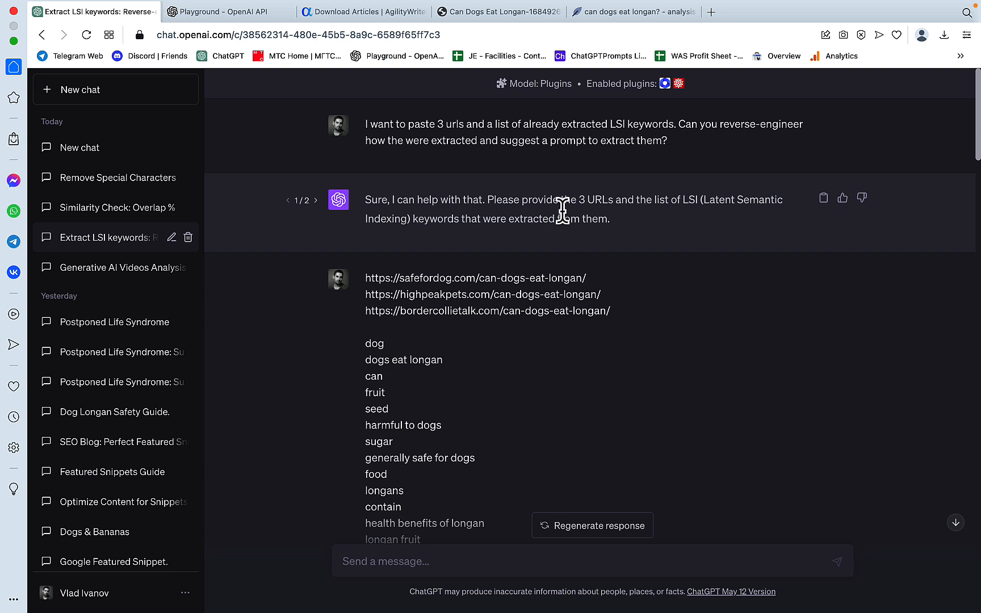